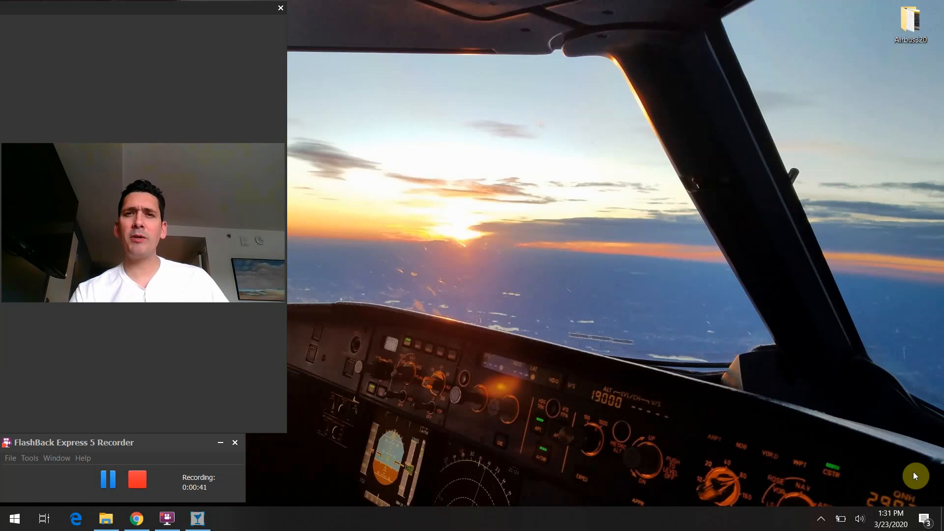
pyautogui.moveTo(789, 498)
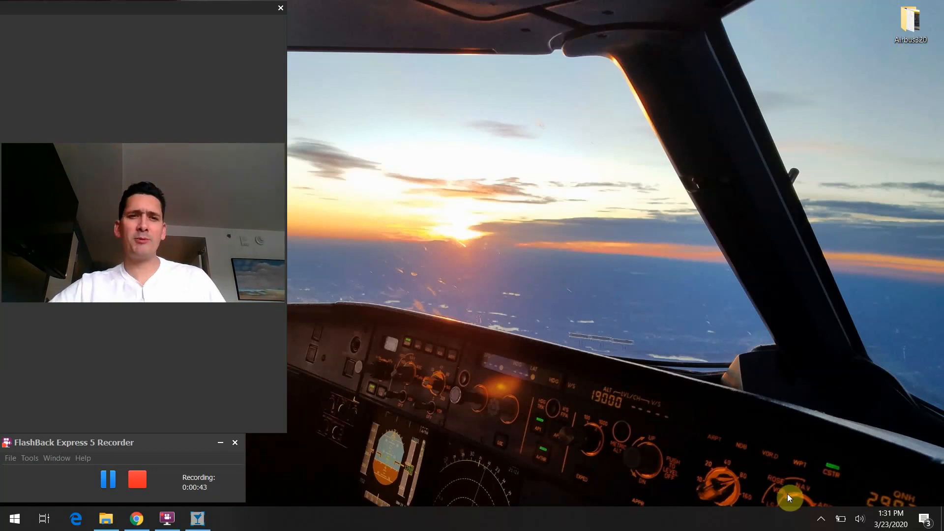
pyautogui.moveTo(211, 510)
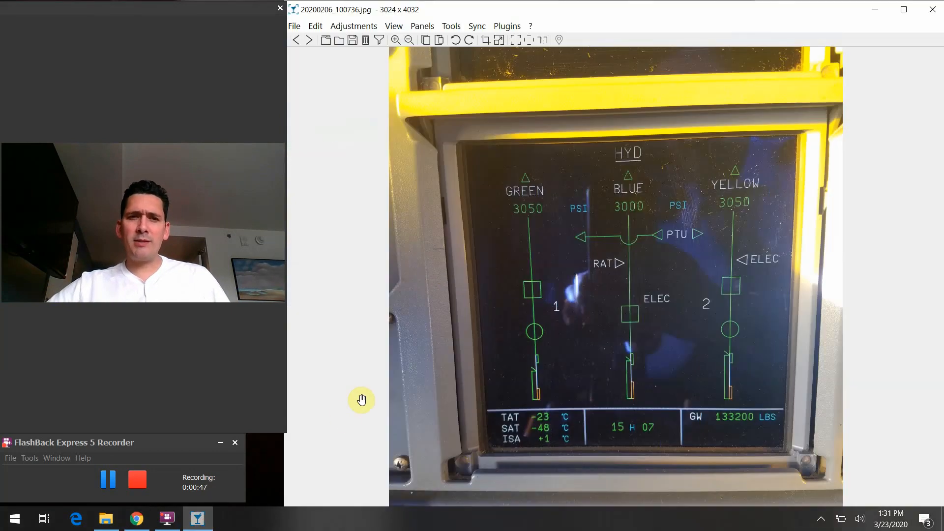
pyautogui.moveTo(652, 124)
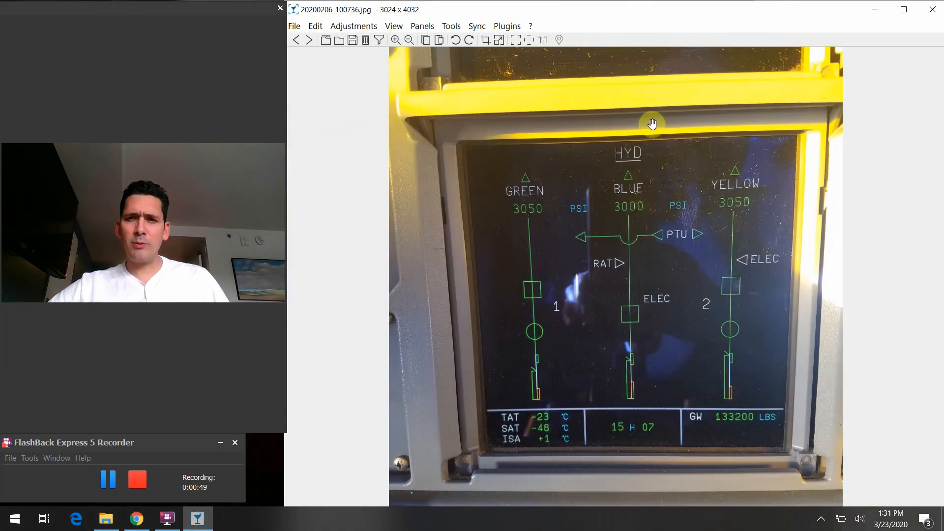
pyautogui.moveTo(678, 144)
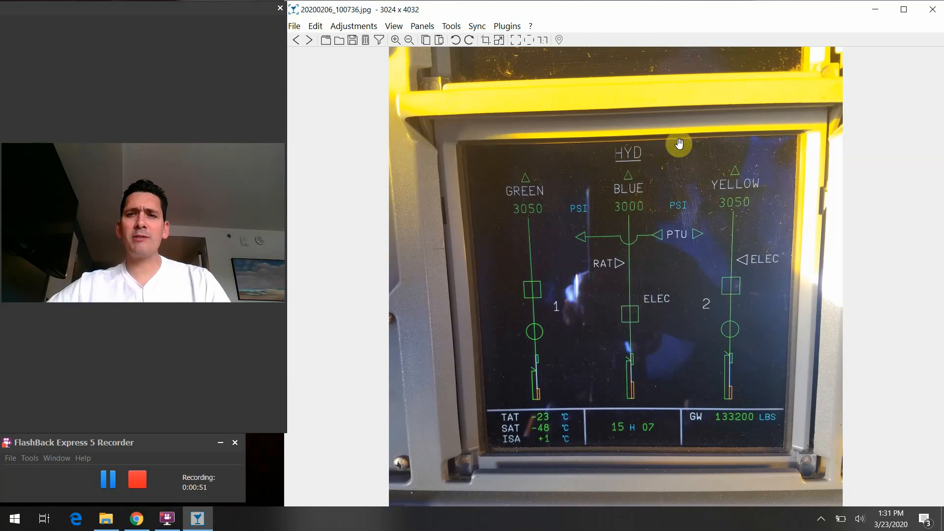
pyautogui.moveTo(864, 160)
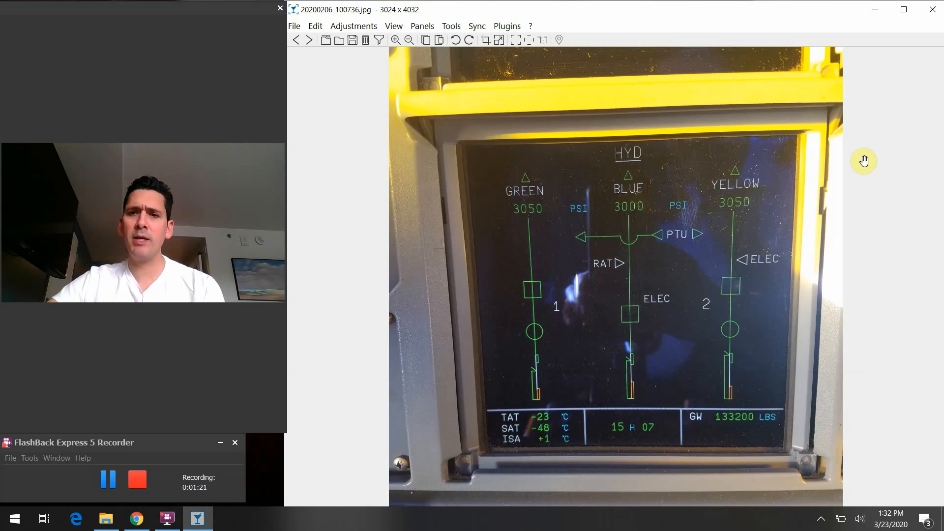
pyautogui.moveTo(868, 263)
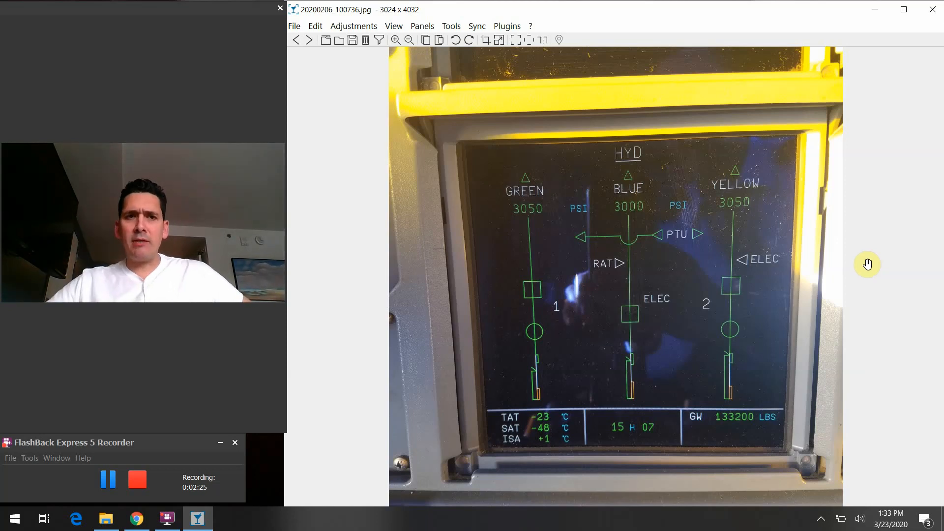
pyautogui.moveTo(641, 317)
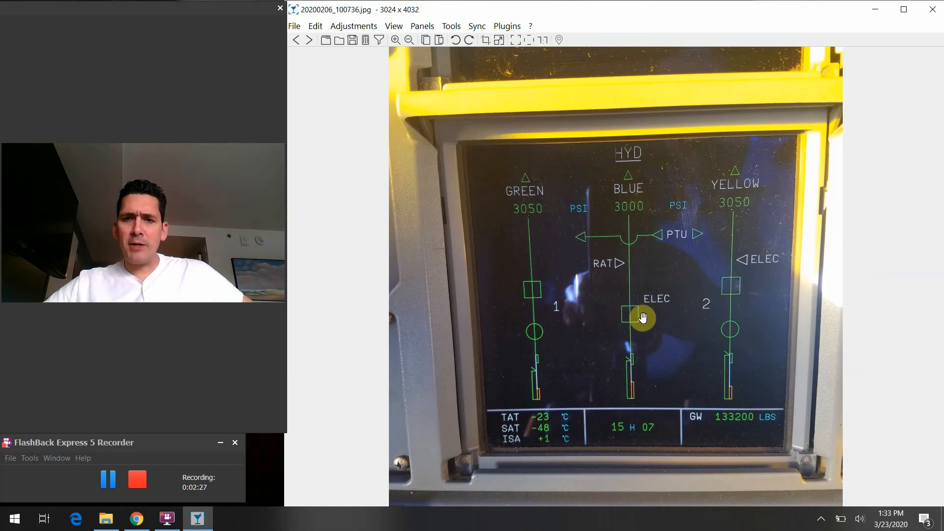
pyautogui.moveTo(746, 402)
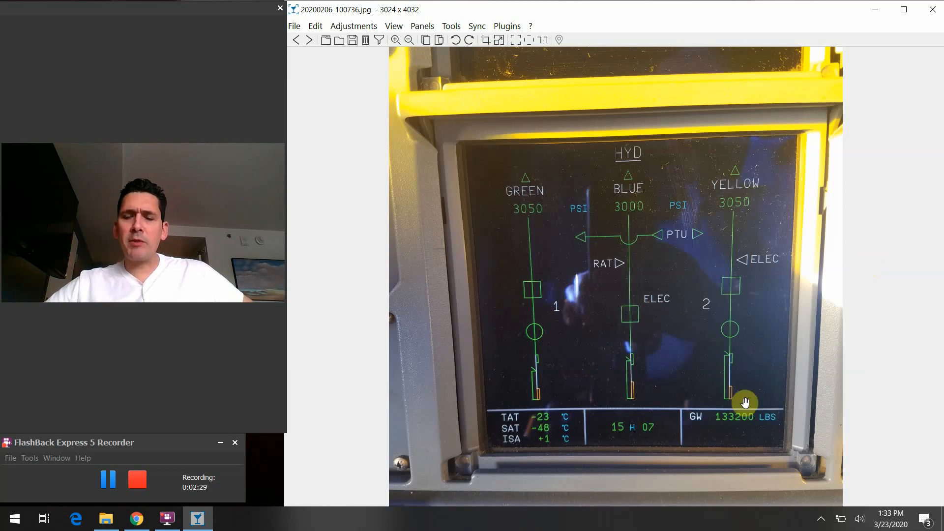
pyautogui.moveTo(689, 407)
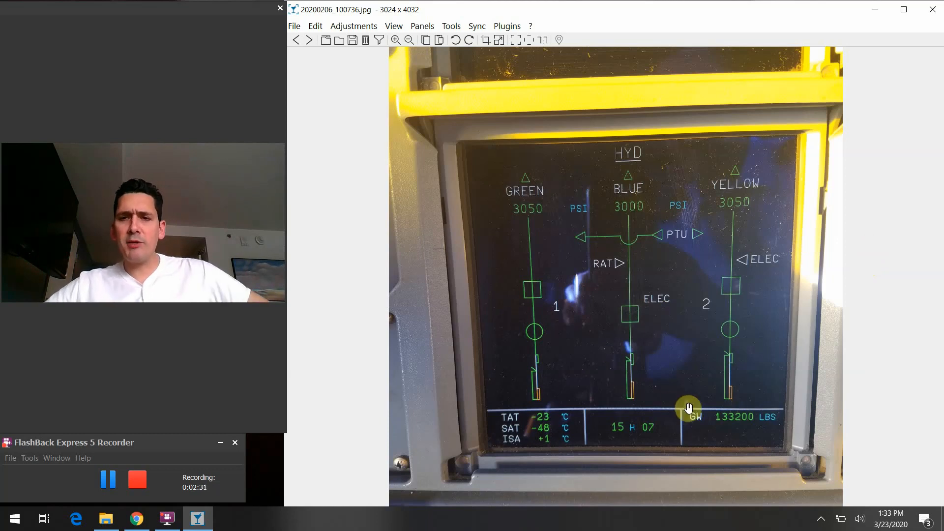
pyautogui.moveTo(543, 352)
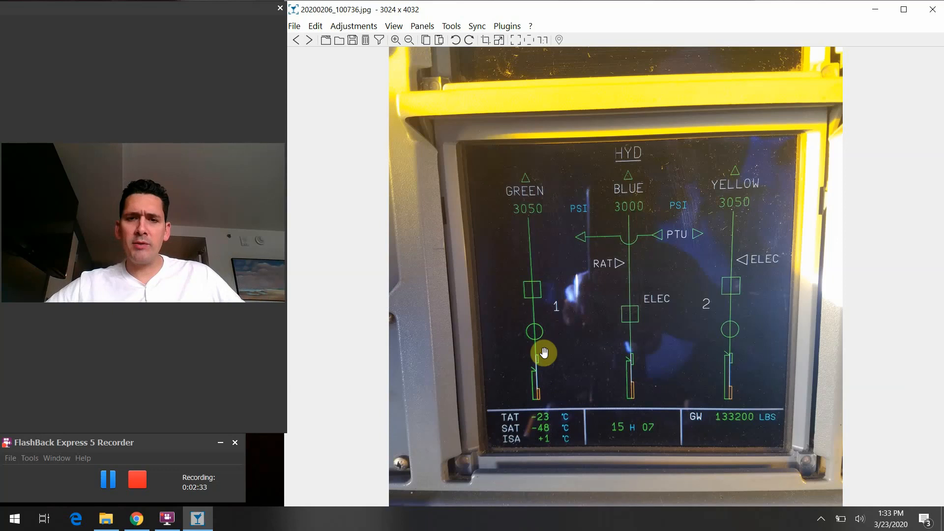
pyautogui.moveTo(541, 400)
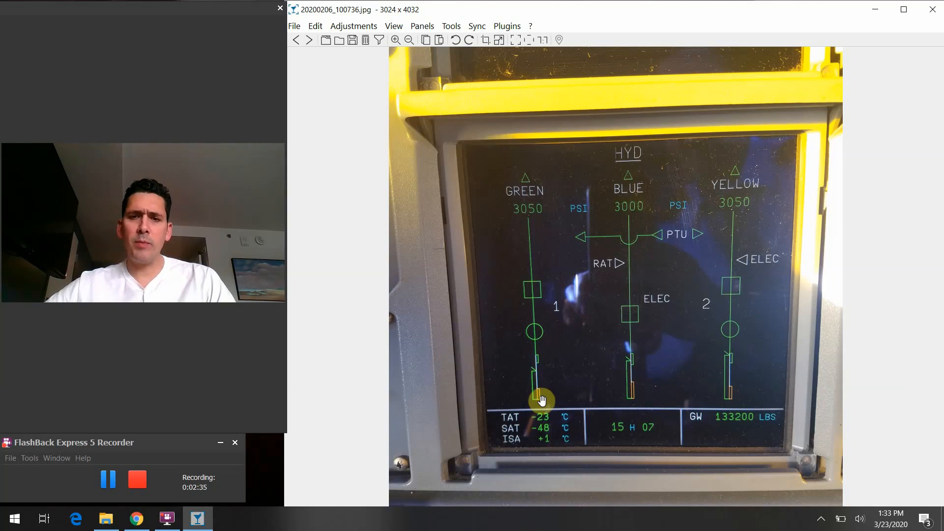
pyautogui.moveTo(538, 397)
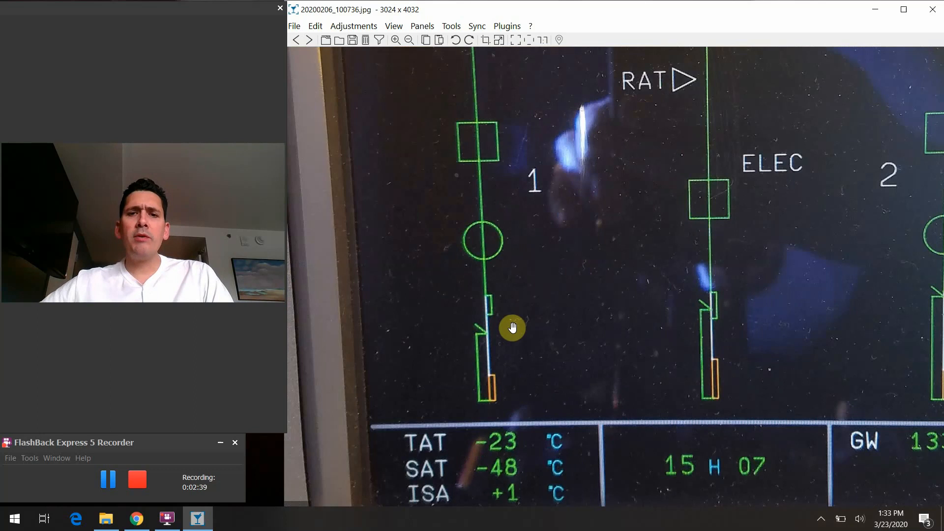
pyautogui.scroll(-3)
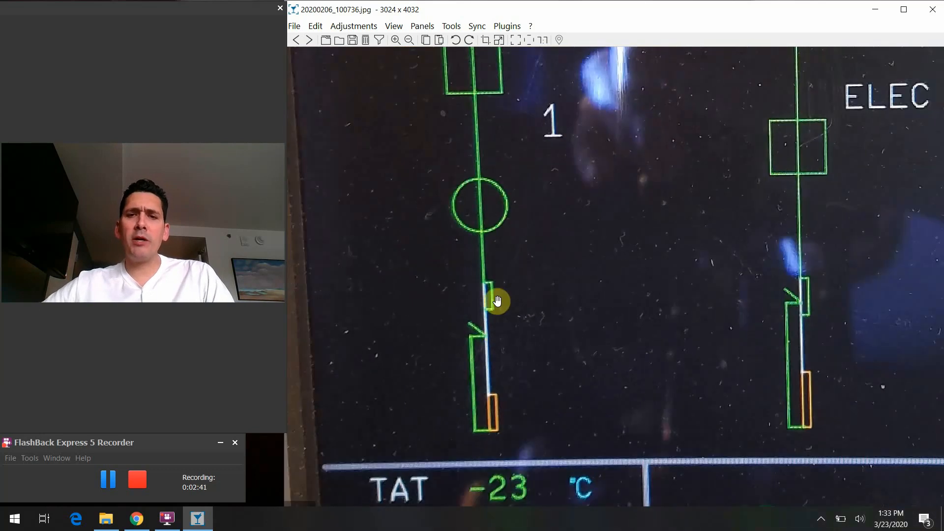
pyautogui.moveTo(467, 479)
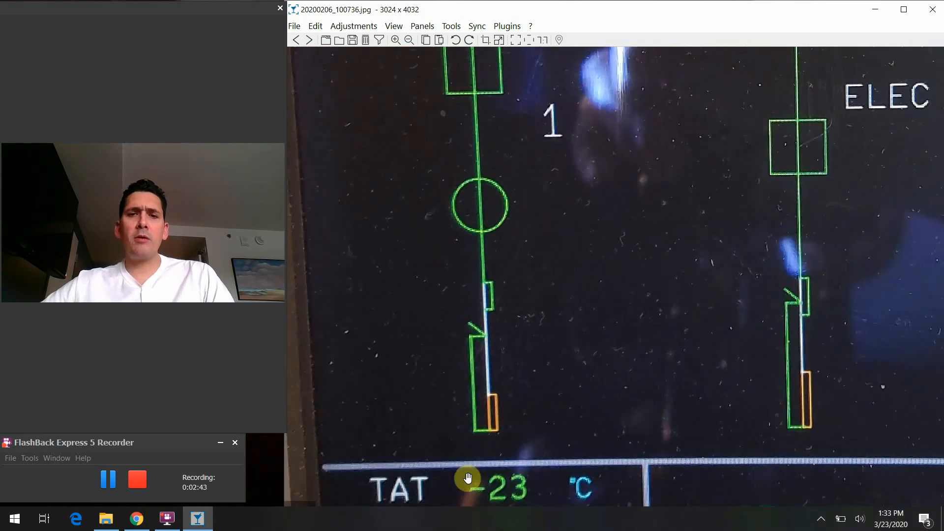
pyautogui.moveTo(476, 249)
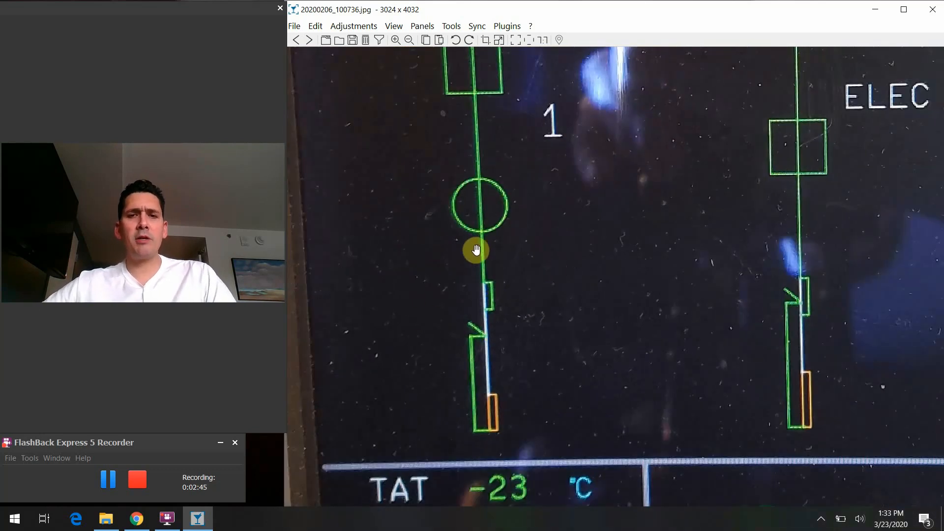
pyautogui.moveTo(448, 466)
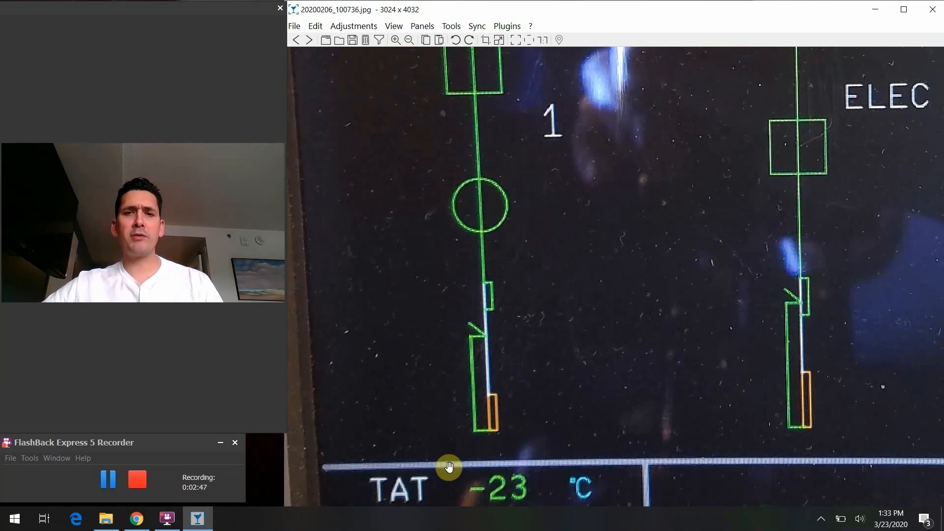
pyautogui.moveTo(482, 336)
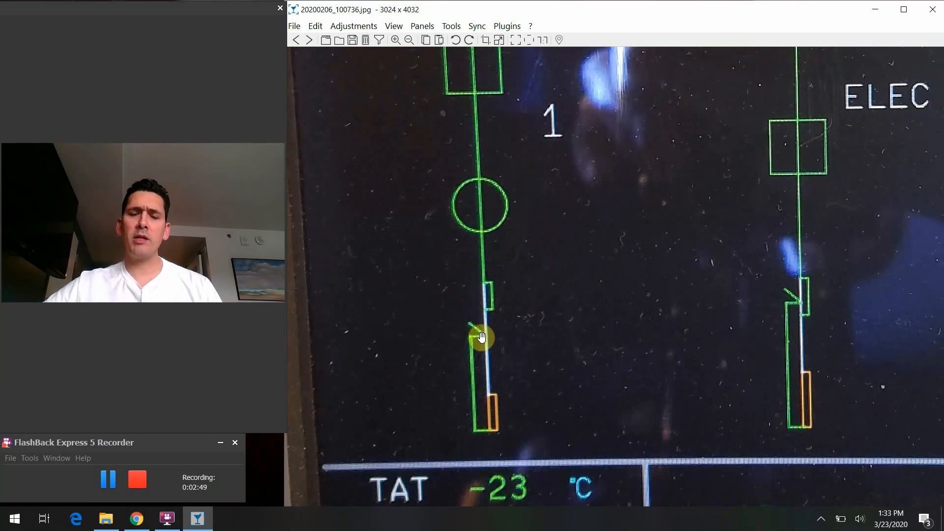
pyautogui.moveTo(466, 378)
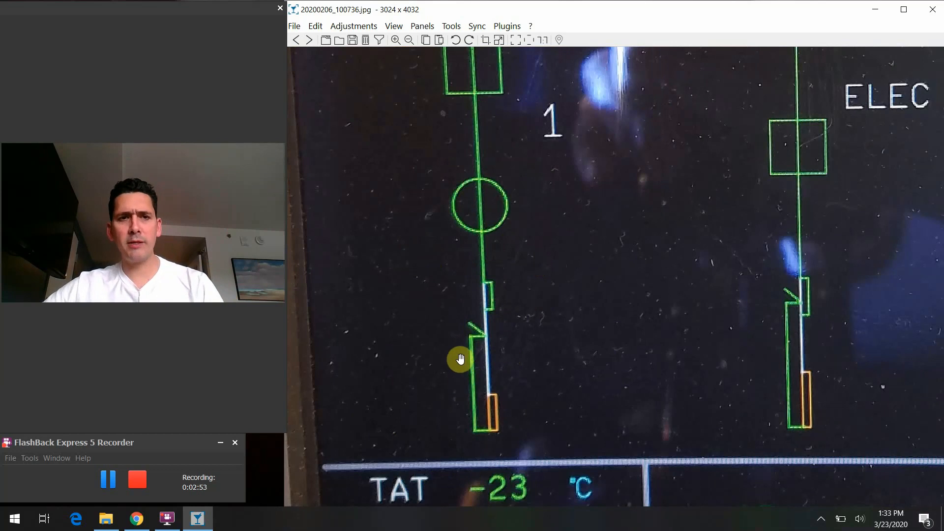
pyautogui.moveTo(493, 474)
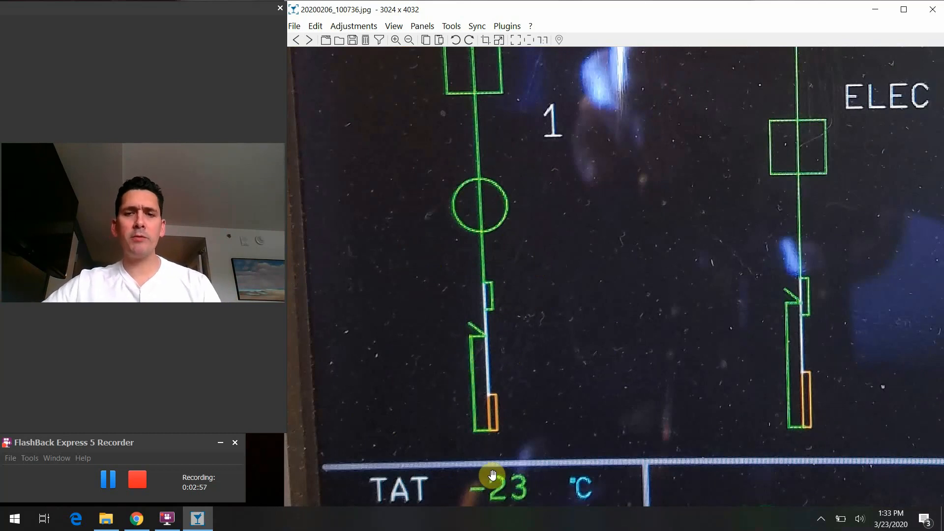
pyautogui.moveTo(809, 346)
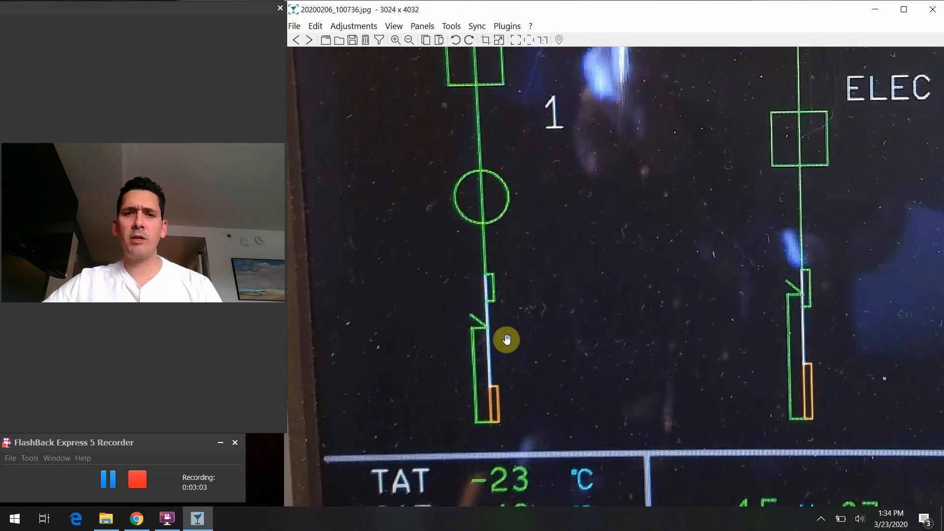
pyautogui.moveTo(516, 321)
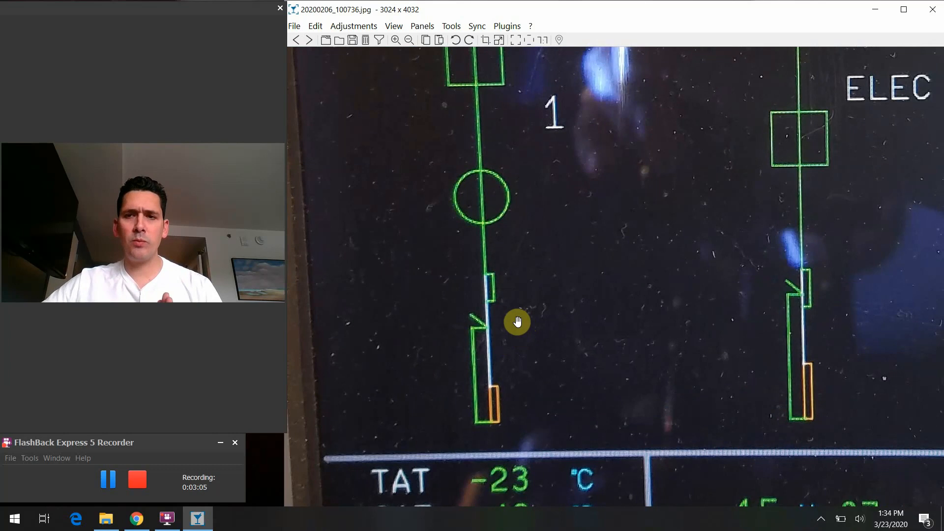
pyautogui.moveTo(565, 392)
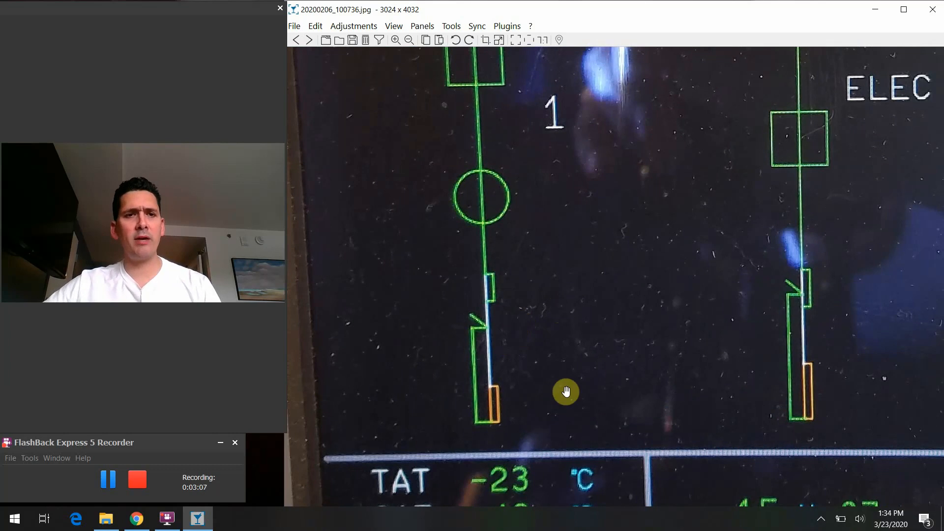
pyautogui.moveTo(545, 383)
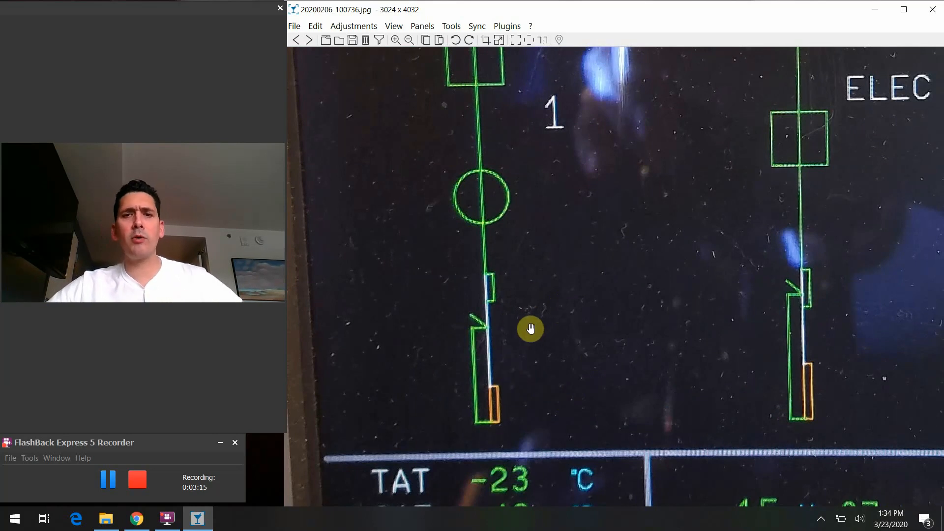
pyautogui.moveTo(481, 355)
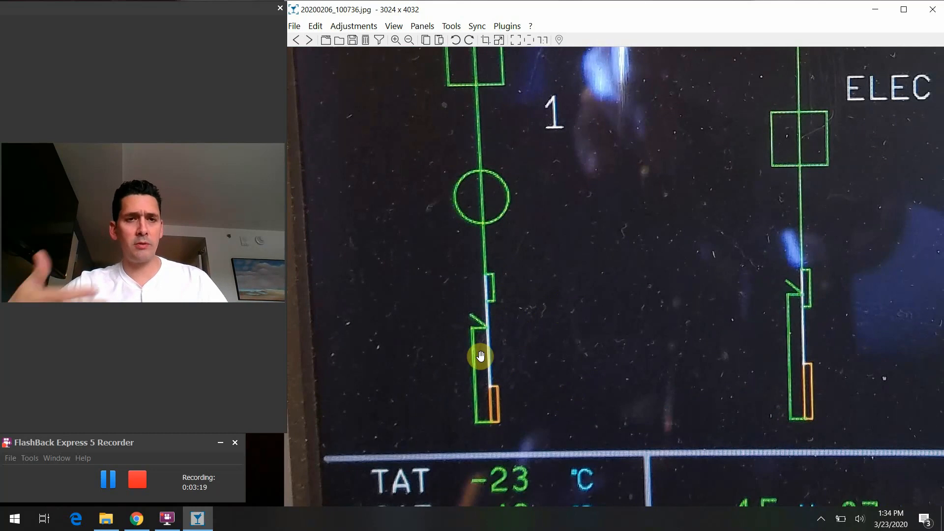
pyautogui.moveTo(493, 349)
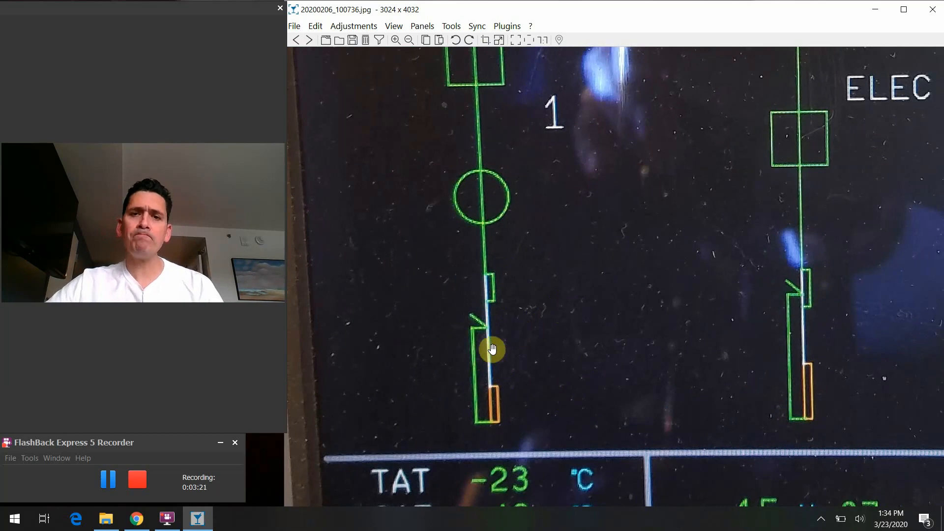
pyautogui.moveTo(476, 320)
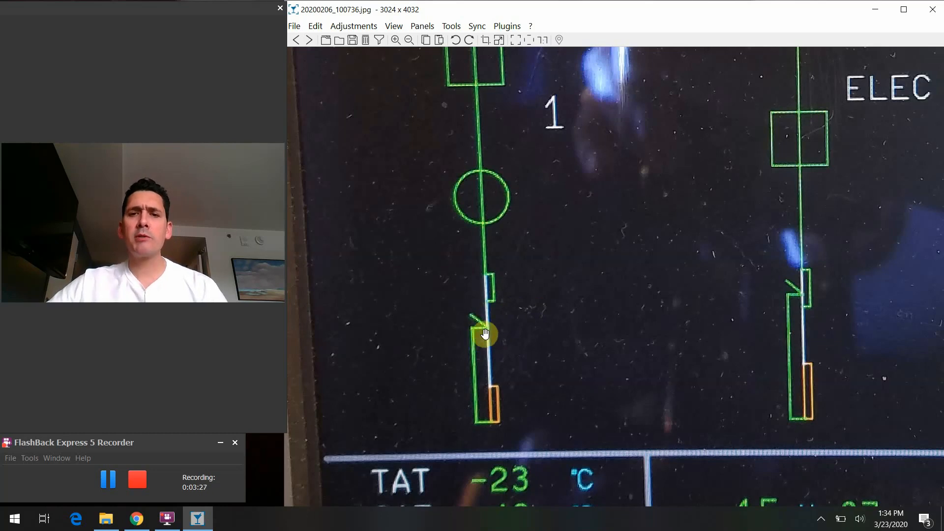
pyautogui.moveTo(494, 301)
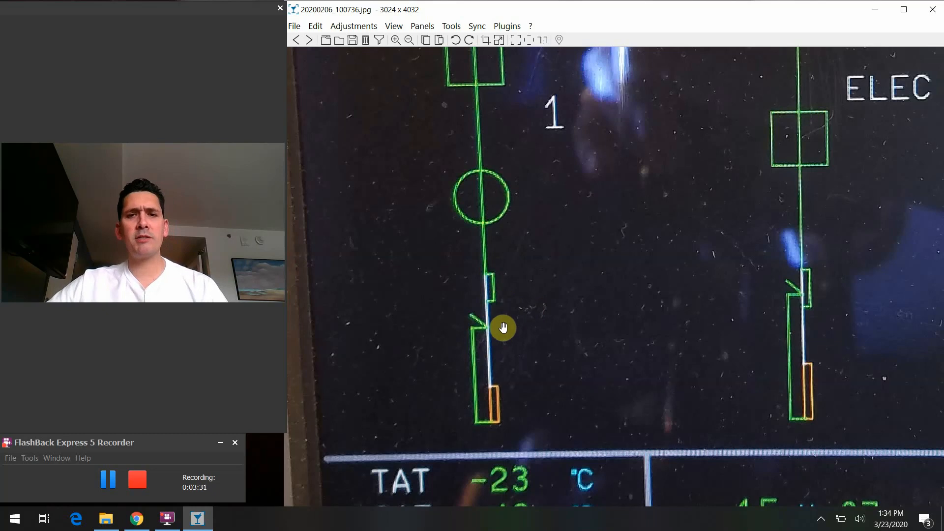
pyautogui.moveTo(498, 347)
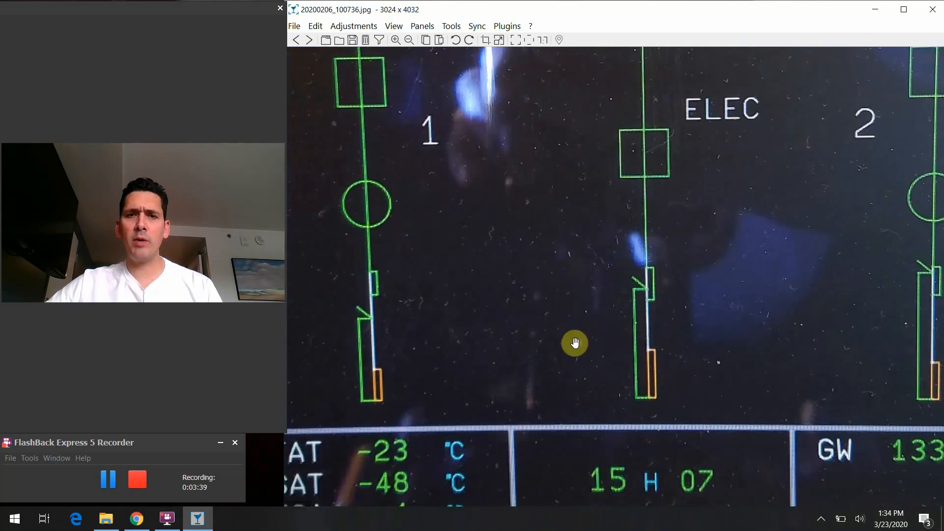
pyautogui.moveTo(393, 333)
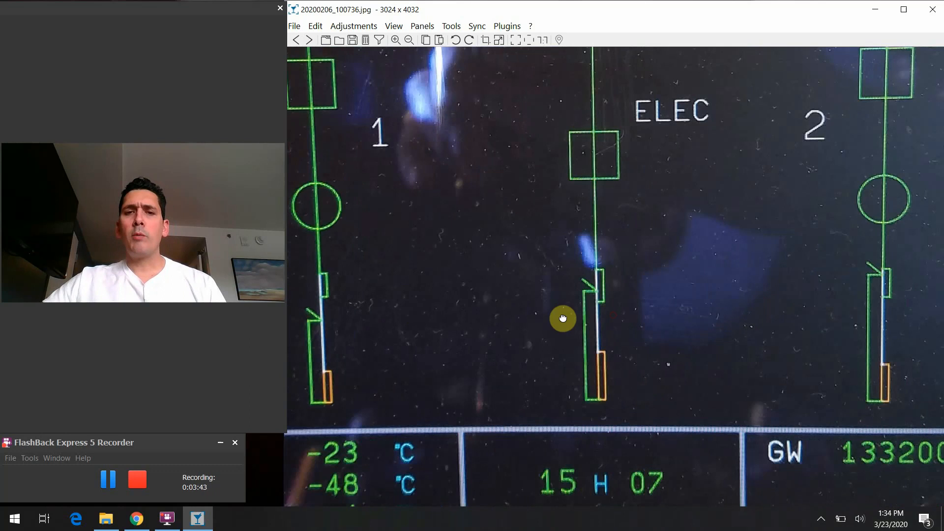
pyautogui.moveTo(554, 293)
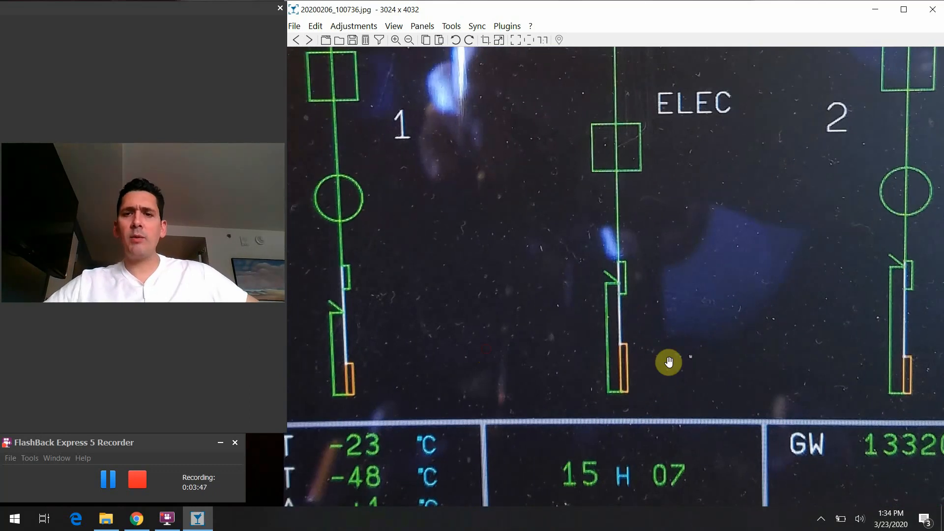
pyautogui.moveTo(906, 272)
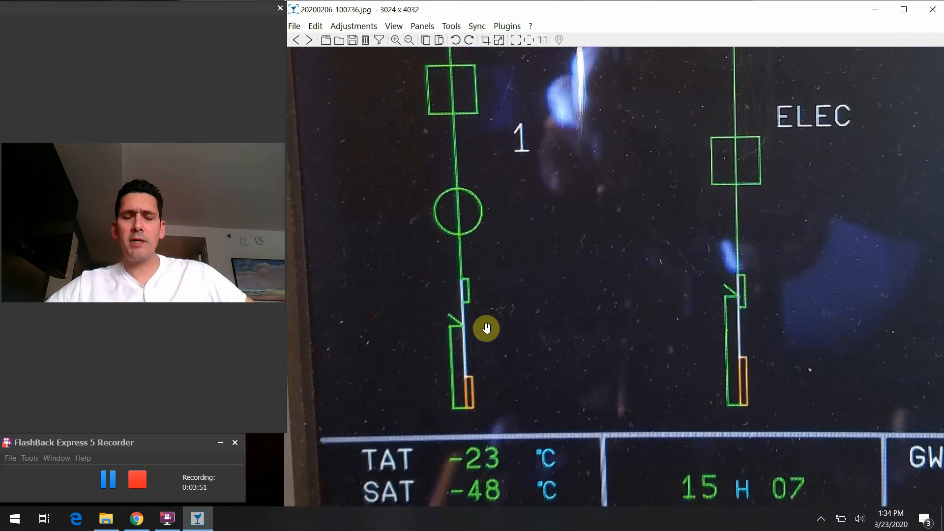
pyautogui.moveTo(478, 292)
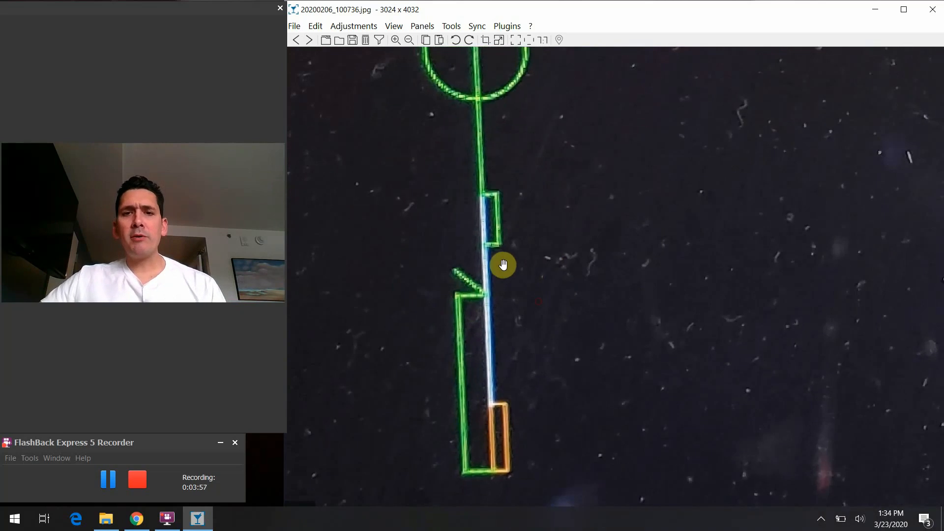
pyautogui.moveTo(495, 232)
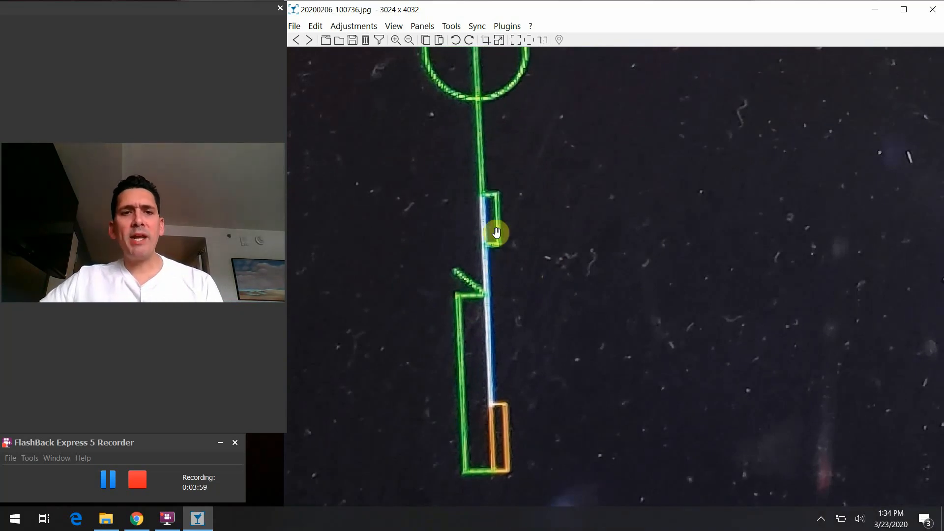
pyautogui.moveTo(523, 253)
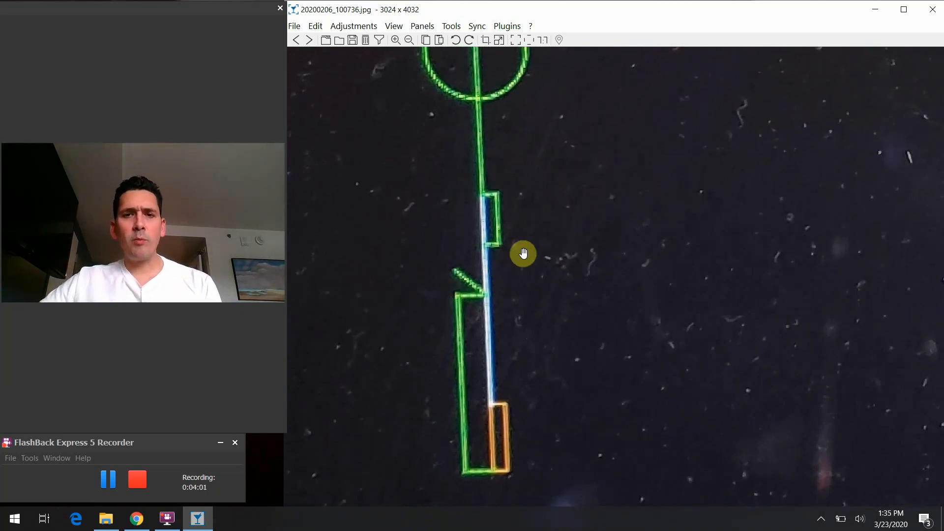
pyautogui.moveTo(497, 256)
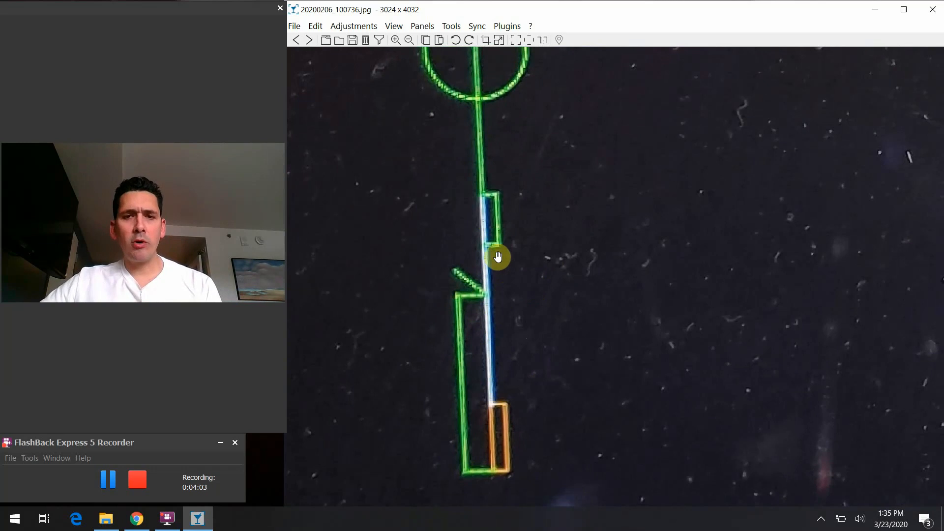
pyautogui.moveTo(502, 412)
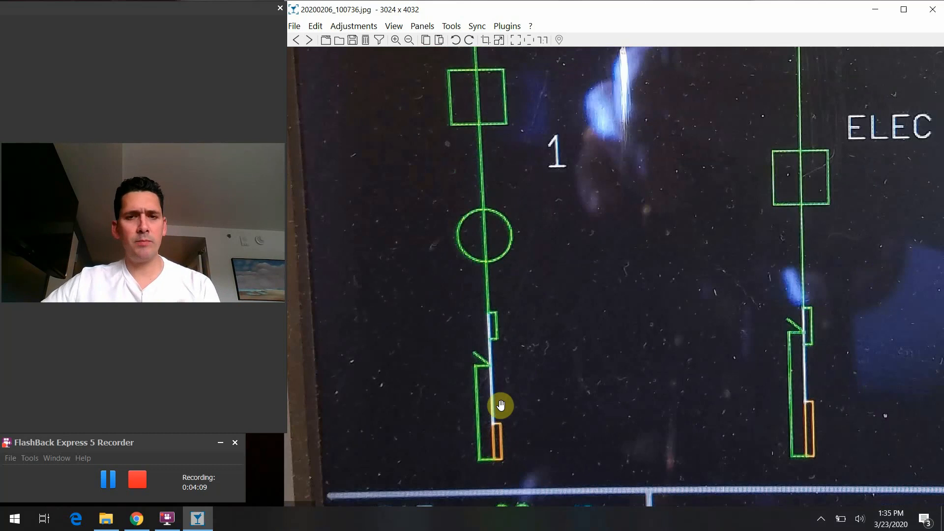
pyautogui.moveTo(556, 382)
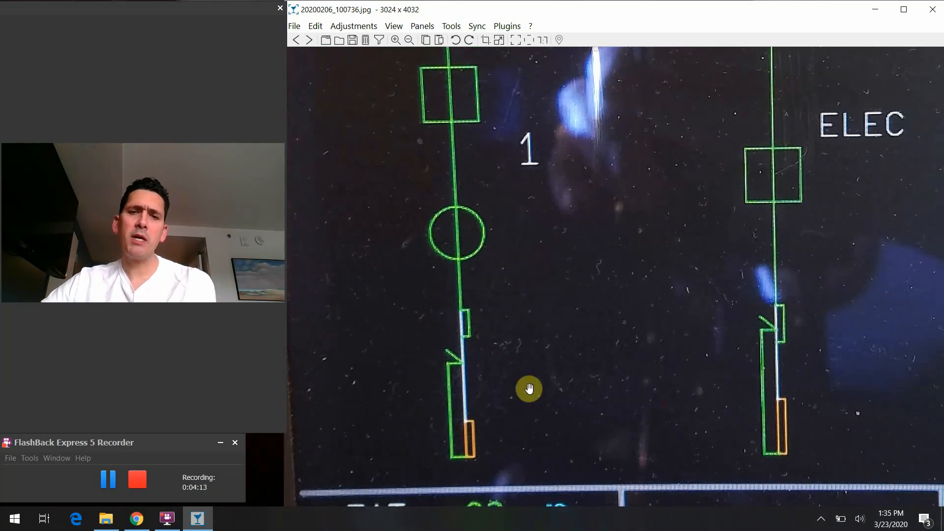
pyautogui.moveTo(465, 394)
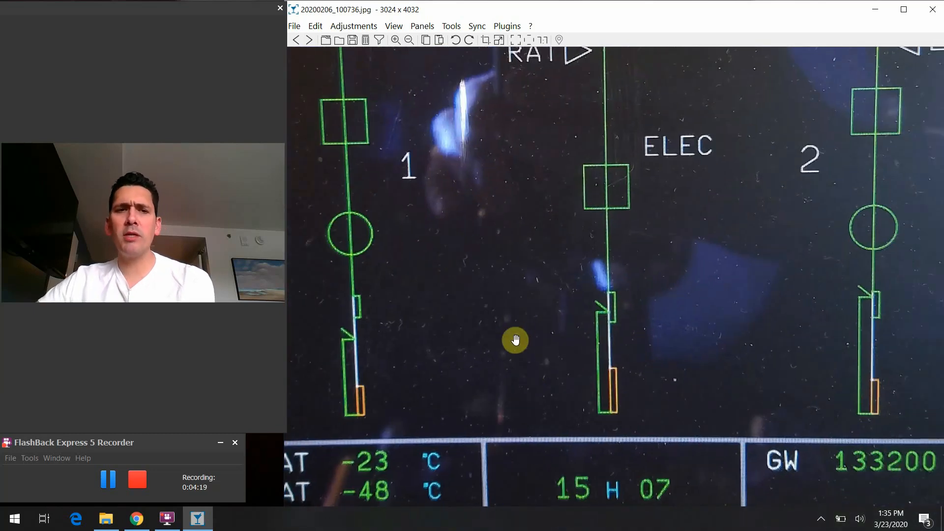
pyautogui.moveTo(524, 330)
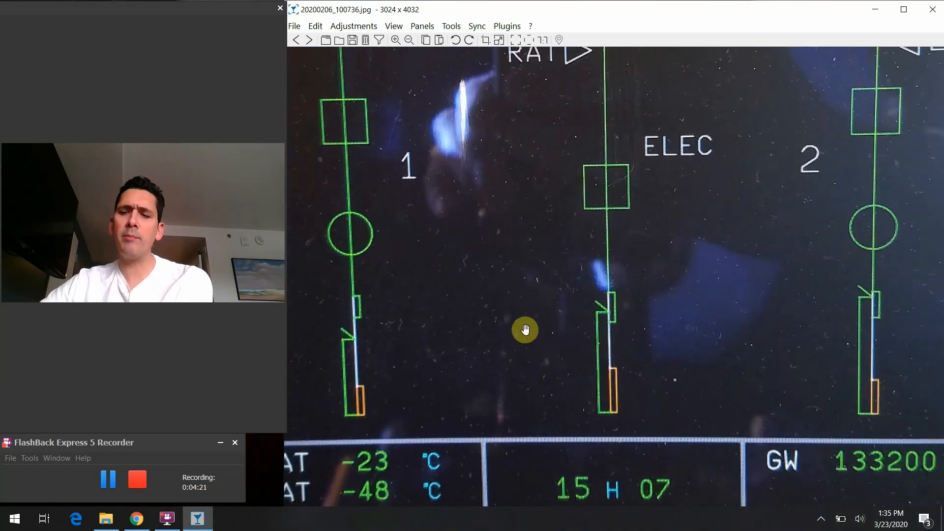
pyautogui.moveTo(504, 337)
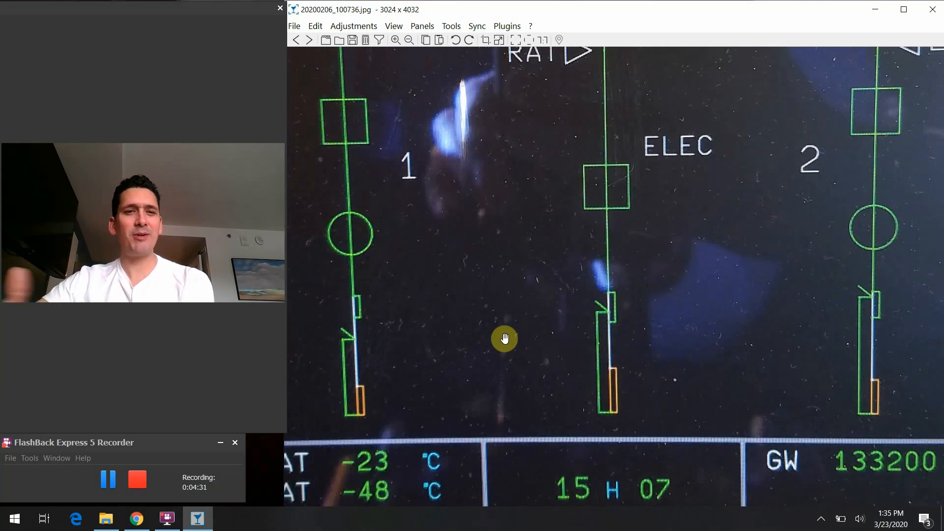
pyautogui.moveTo(580, 316)
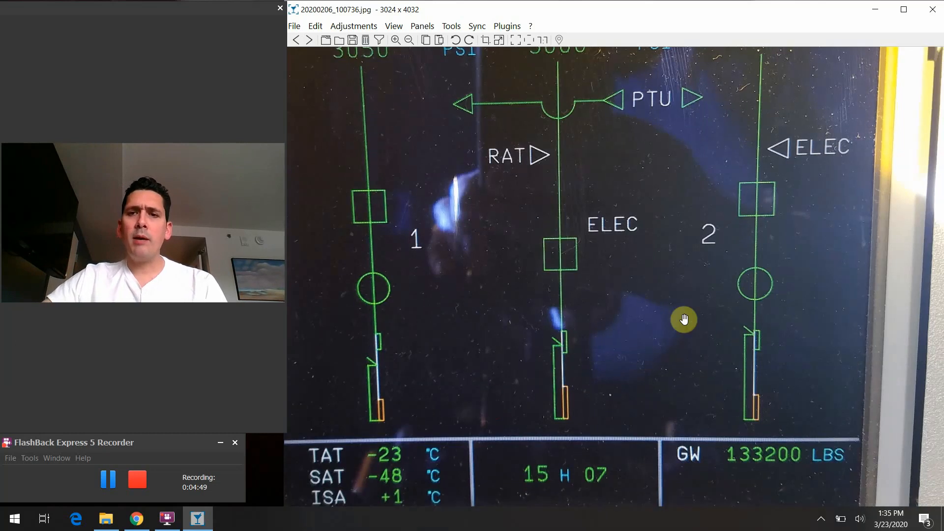
pyautogui.moveTo(532, 208)
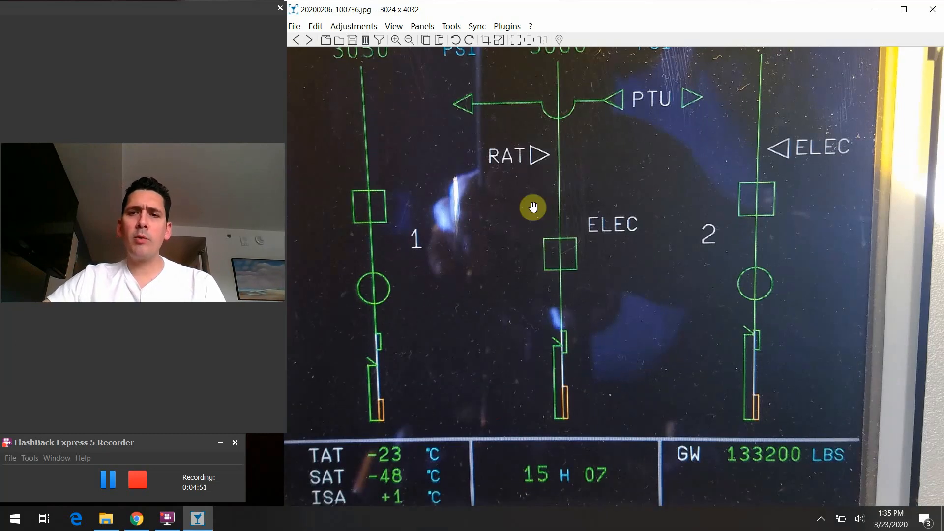
pyautogui.moveTo(358, 296)
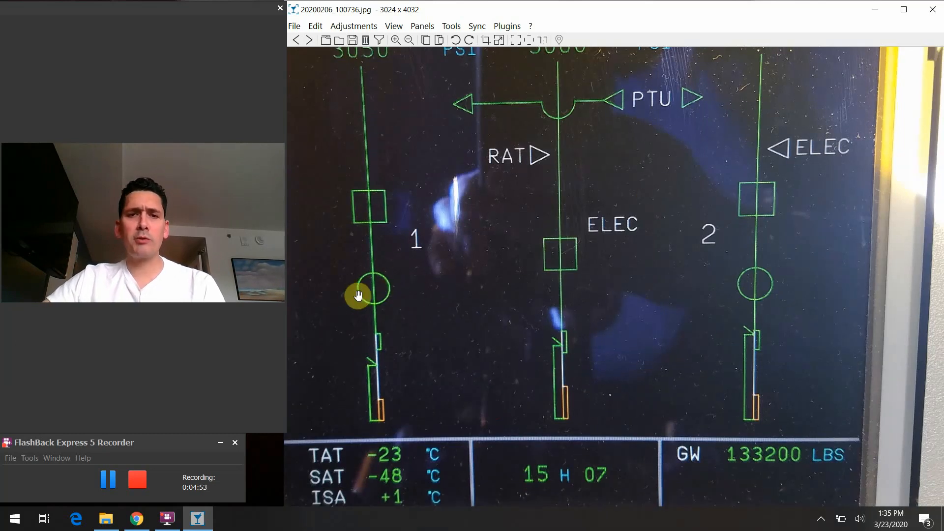
pyautogui.moveTo(763, 289)
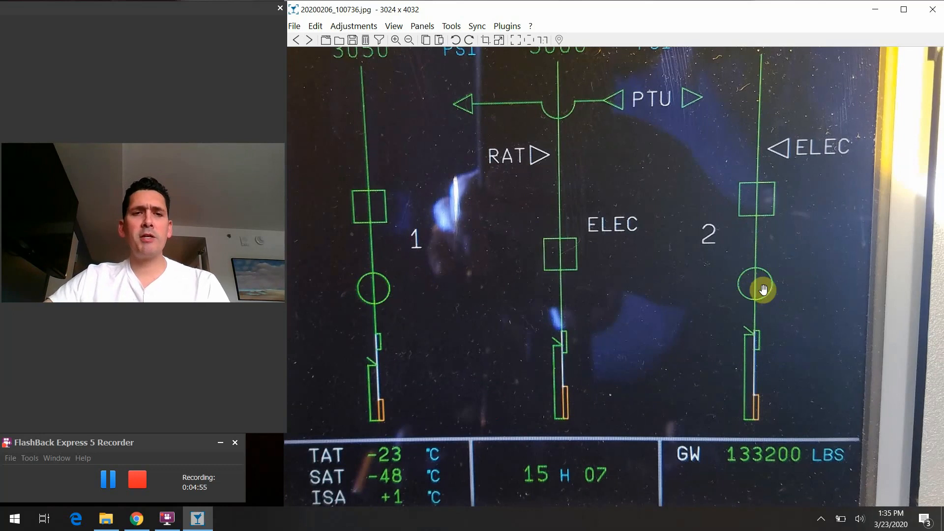
pyautogui.moveTo(616, 304)
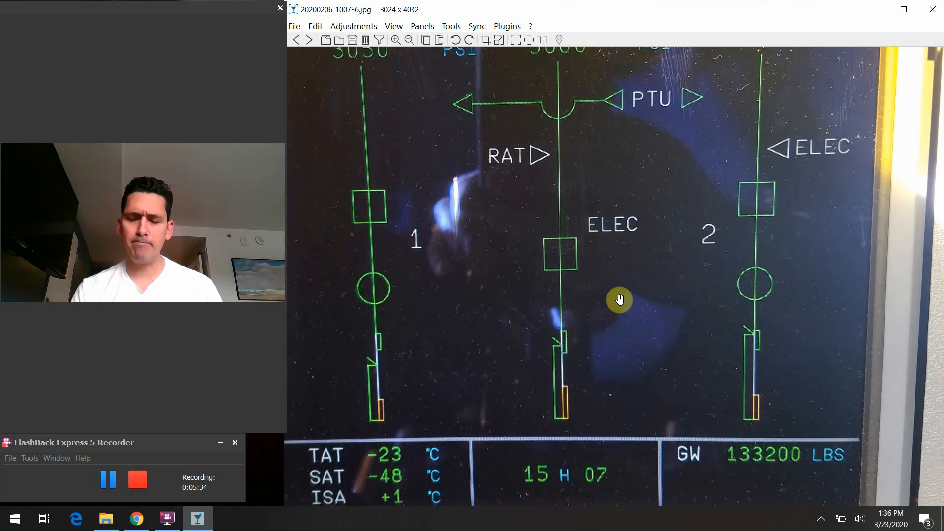
pyautogui.moveTo(578, 277)
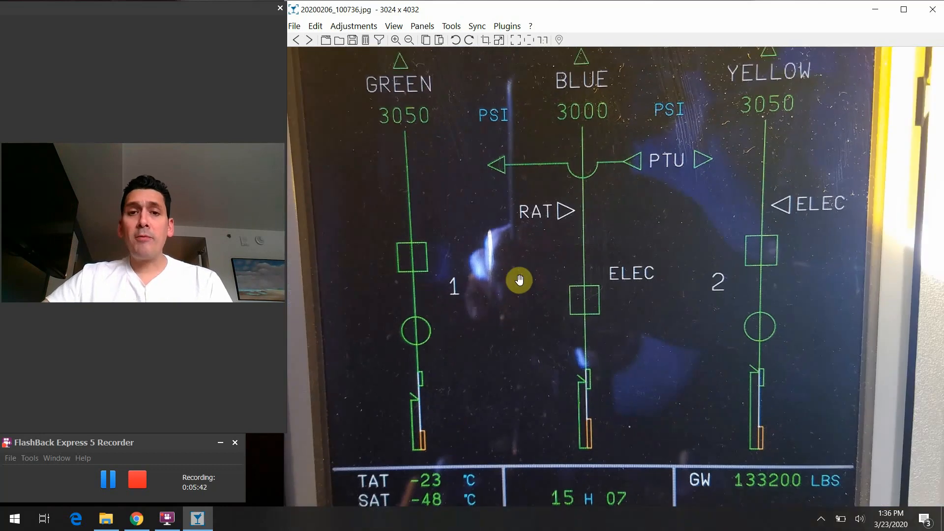
pyautogui.moveTo(410, 260)
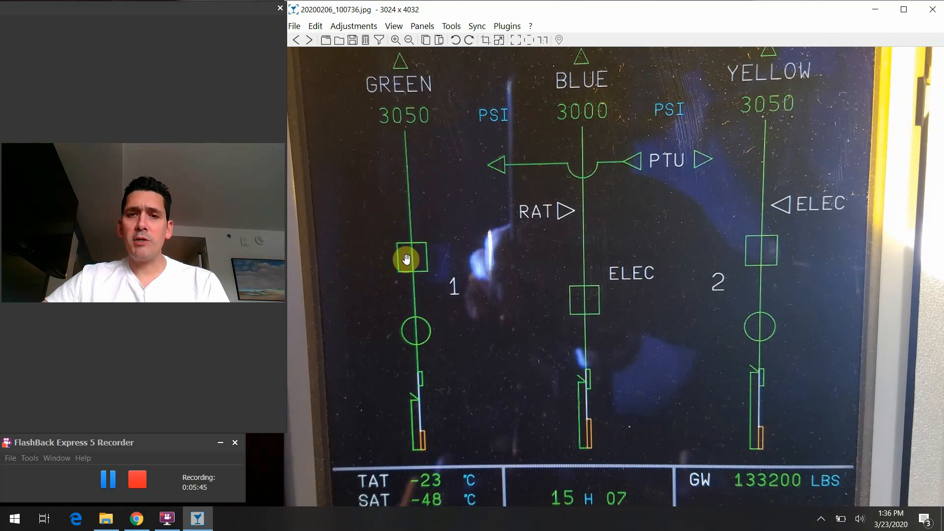
pyautogui.moveTo(765, 257)
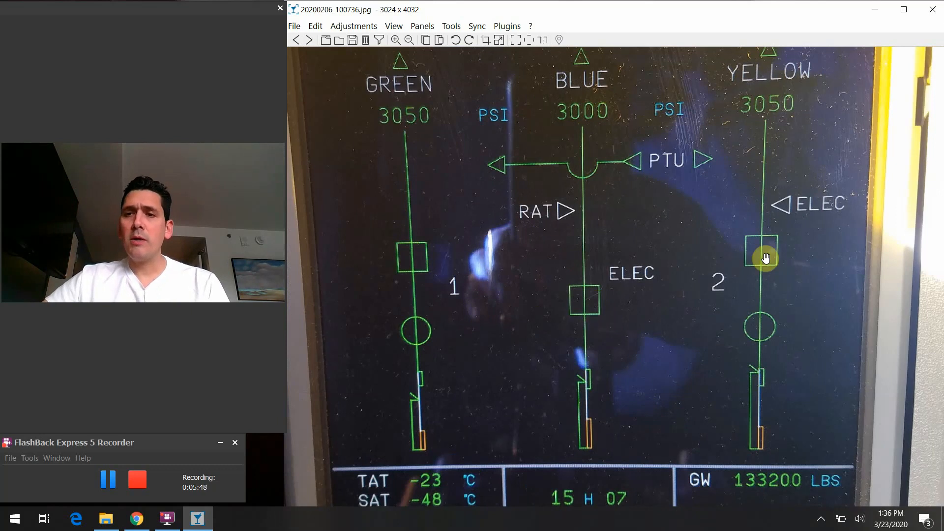
pyautogui.moveTo(425, 268)
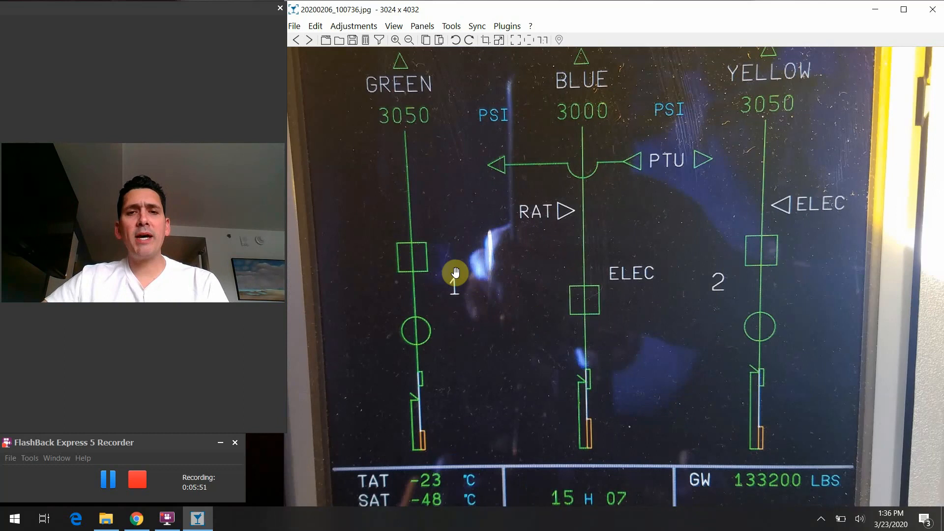
pyautogui.moveTo(426, 268)
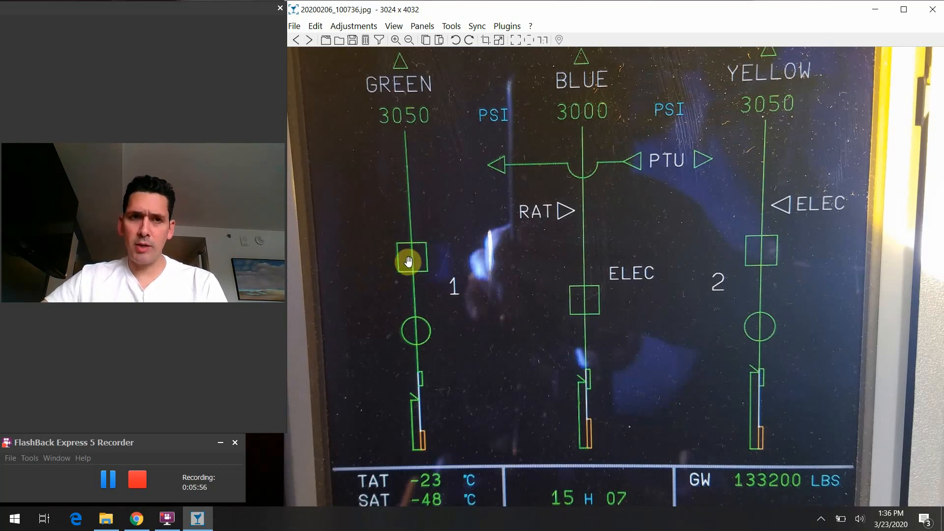
pyautogui.moveTo(619, 296)
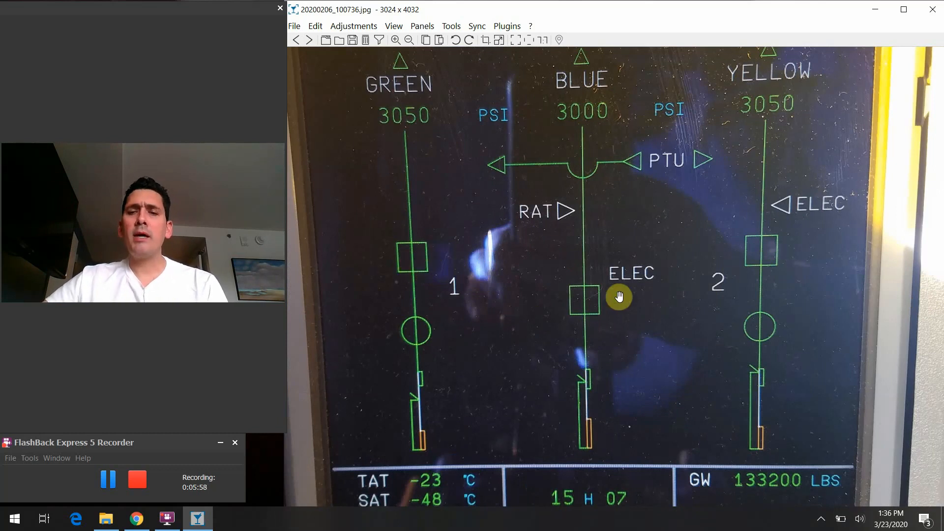
pyautogui.moveTo(597, 310)
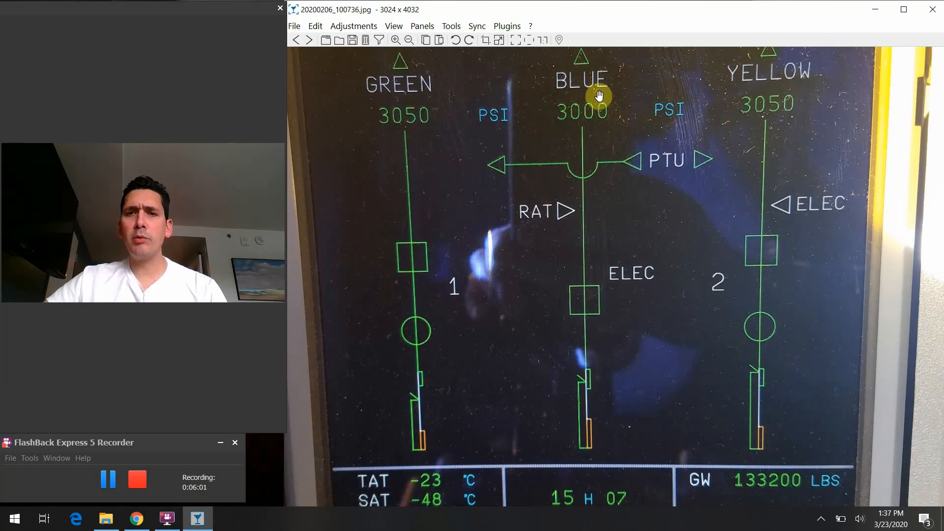
pyautogui.moveTo(640, 273)
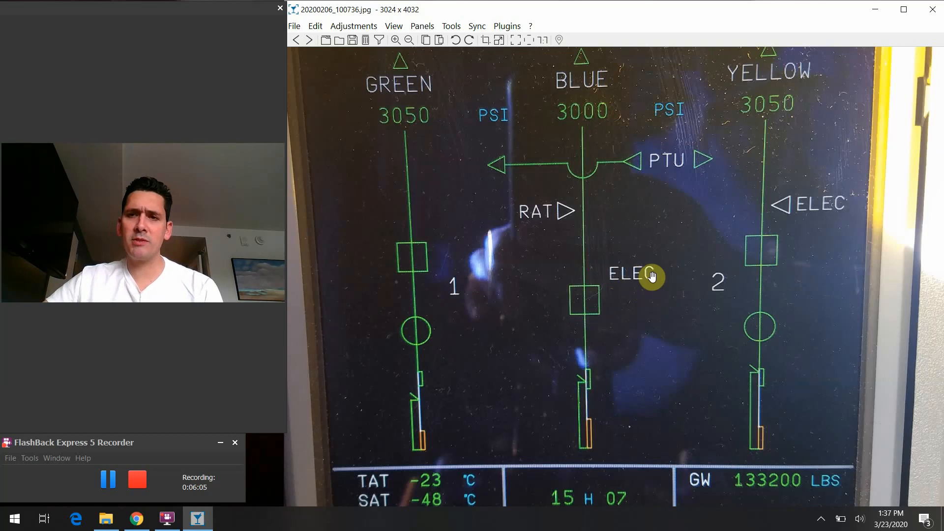
pyautogui.moveTo(580, 304)
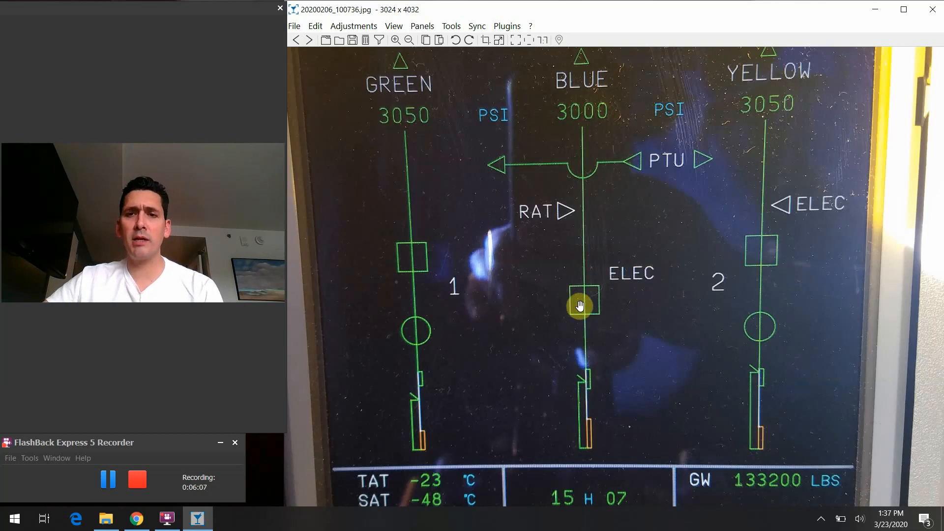
pyautogui.moveTo(596, 304)
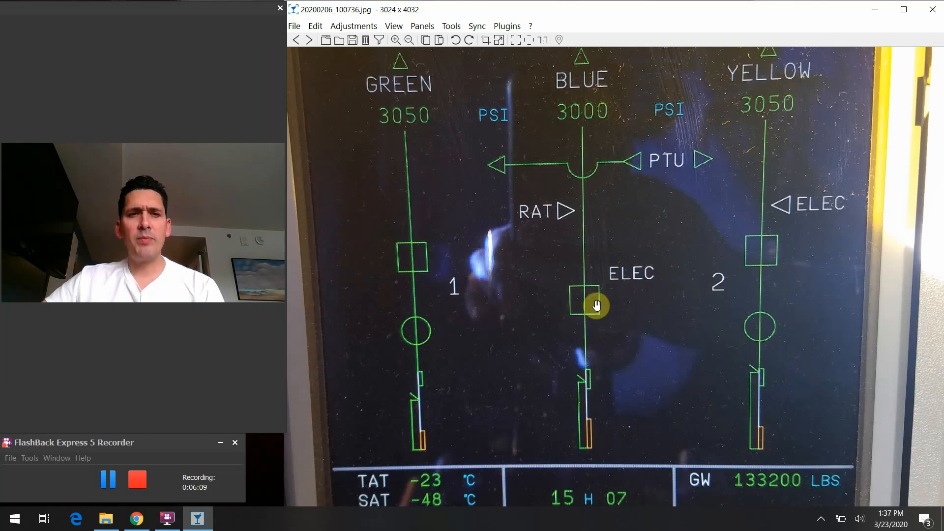
pyautogui.moveTo(595, 299)
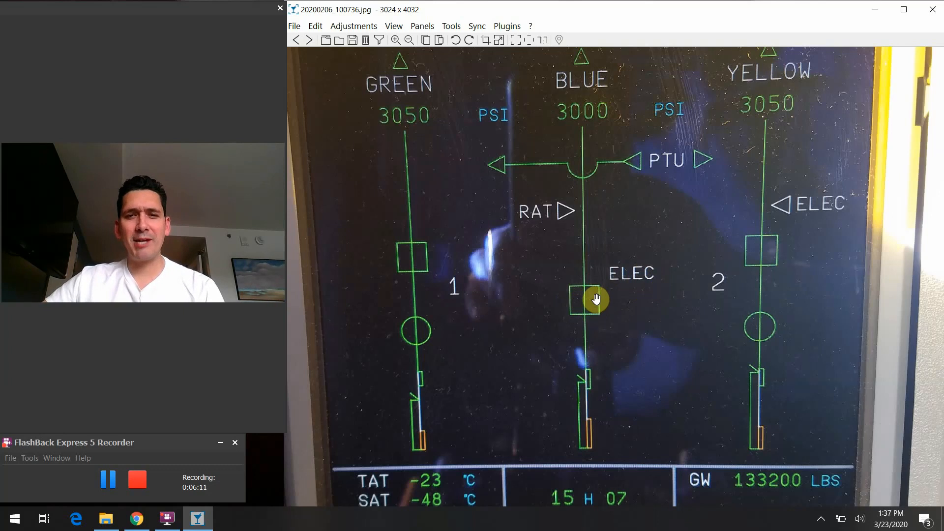
pyautogui.moveTo(614, 330)
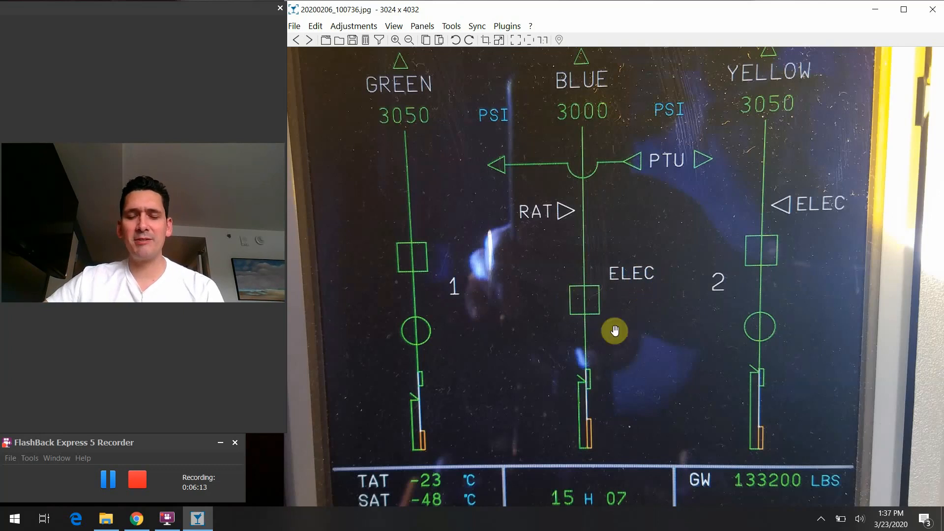
pyautogui.moveTo(583, 276)
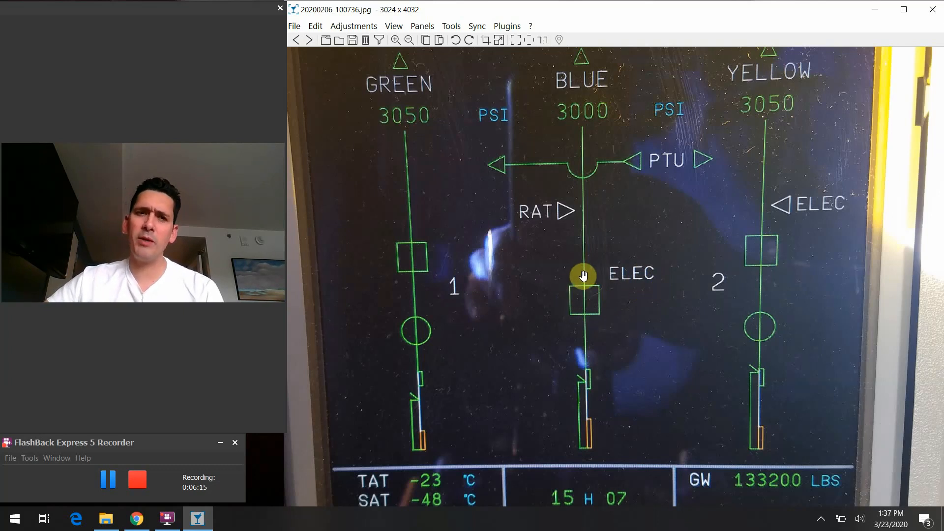
pyautogui.moveTo(750, 264)
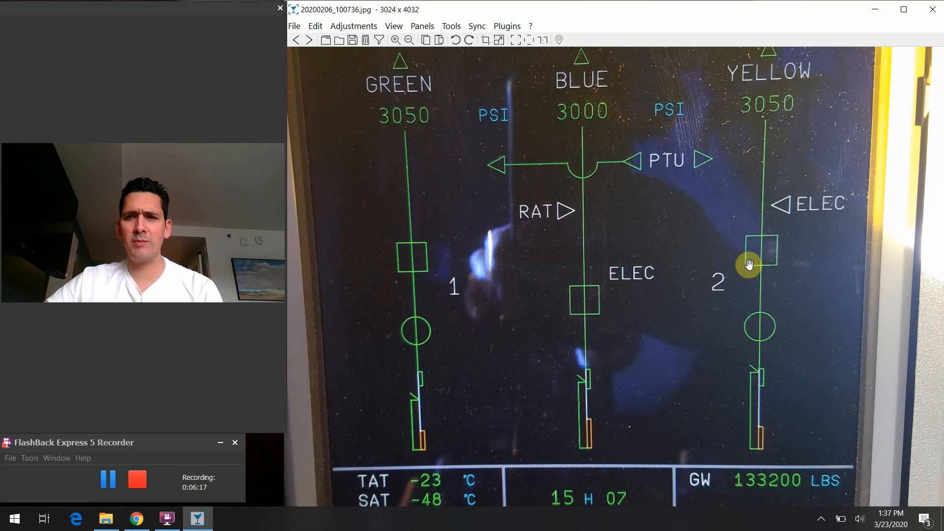
pyautogui.moveTo(814, 288)
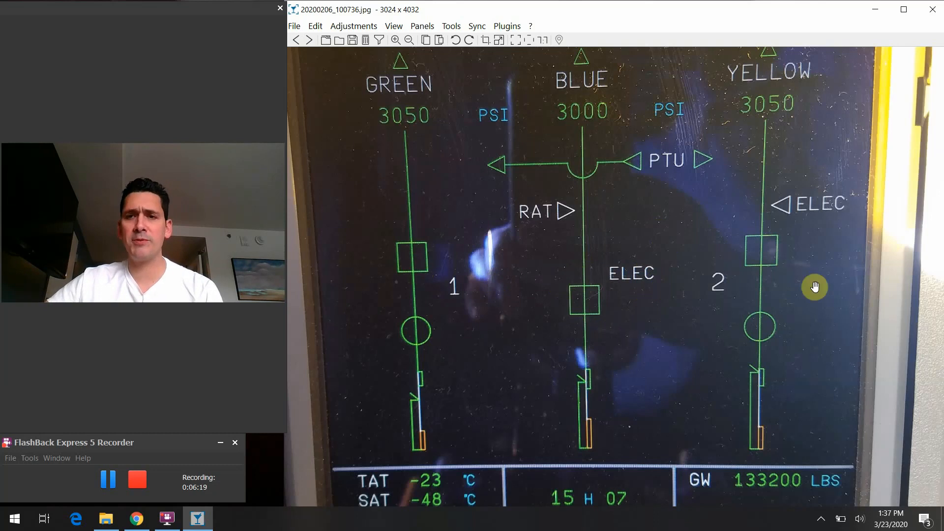
pyautogui.moveTo(456, 247)
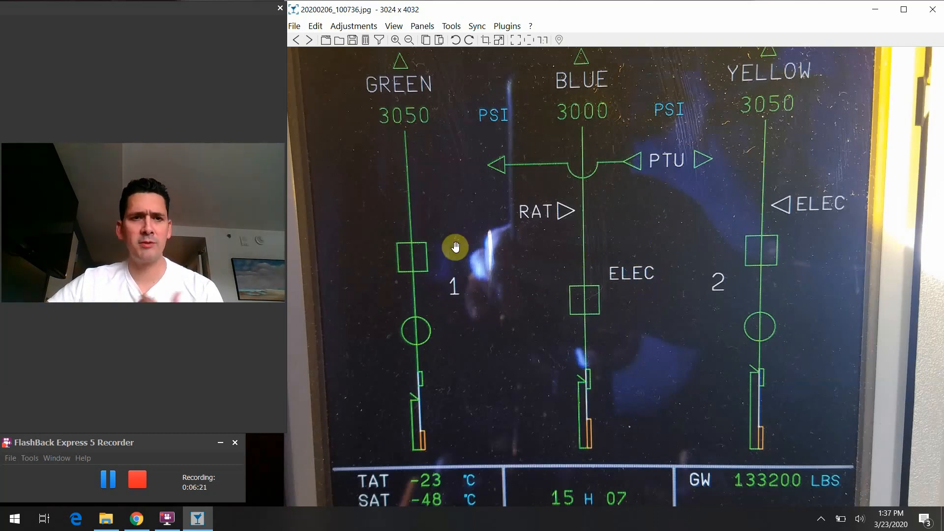
pyautogui.moveTo(541, 343)
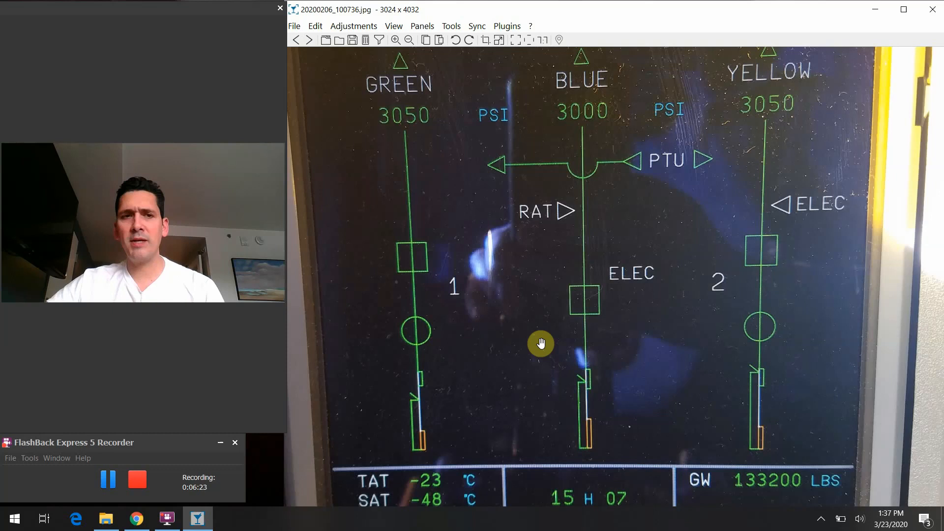
pyautogui.moveTo(617, 290)
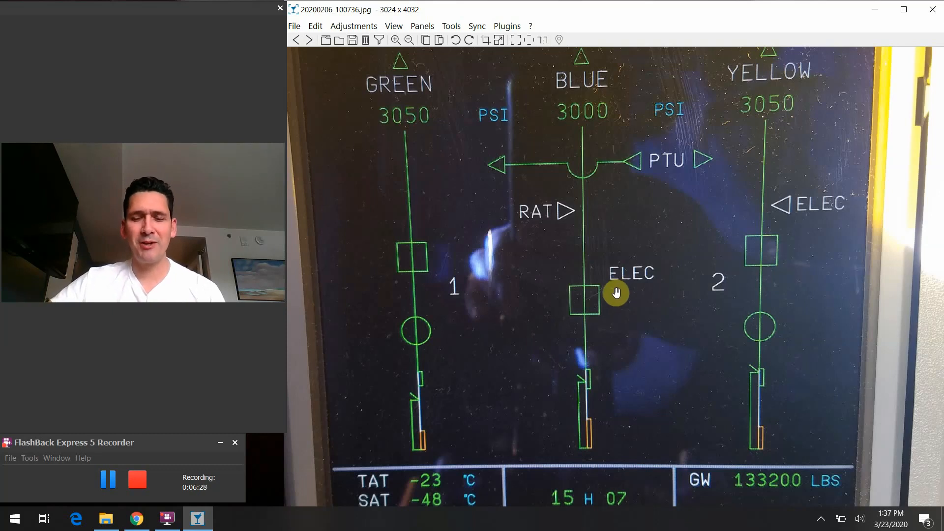
pyautogui.moveTo(598, 275)
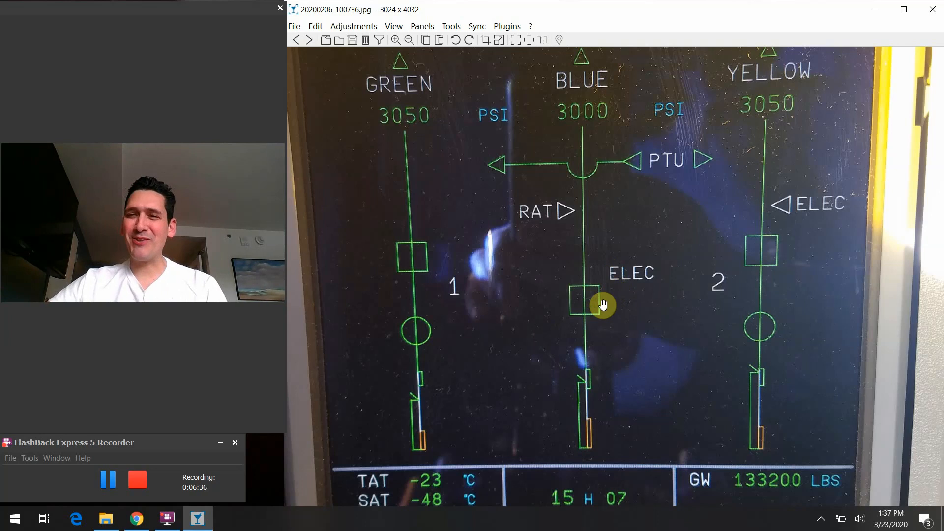
pyautogui.moveTo(609, 301)
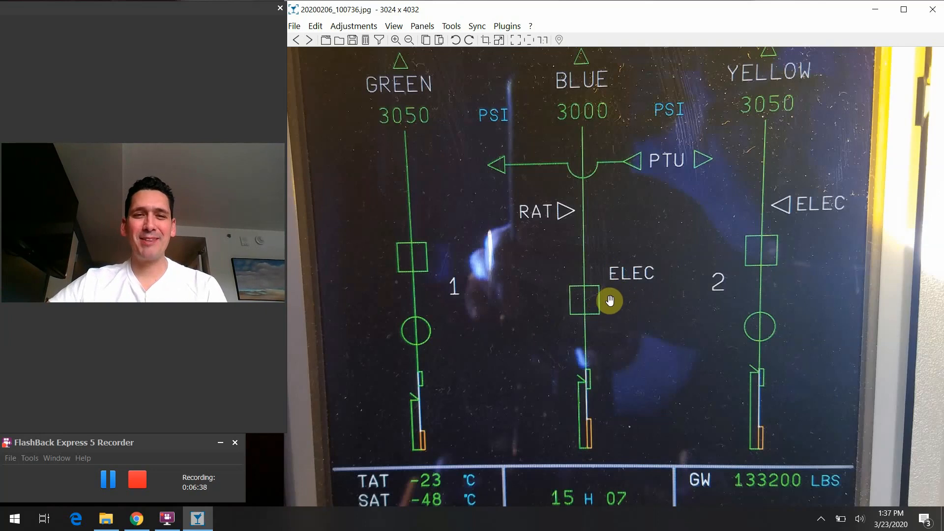
pyautogui.moveTo(624, 321)
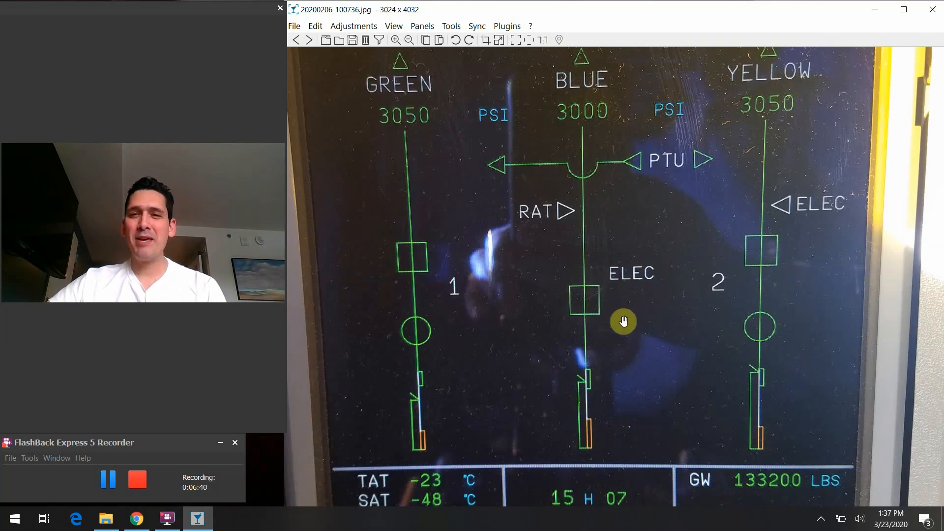
pyautogui.moveTo(843, 193)
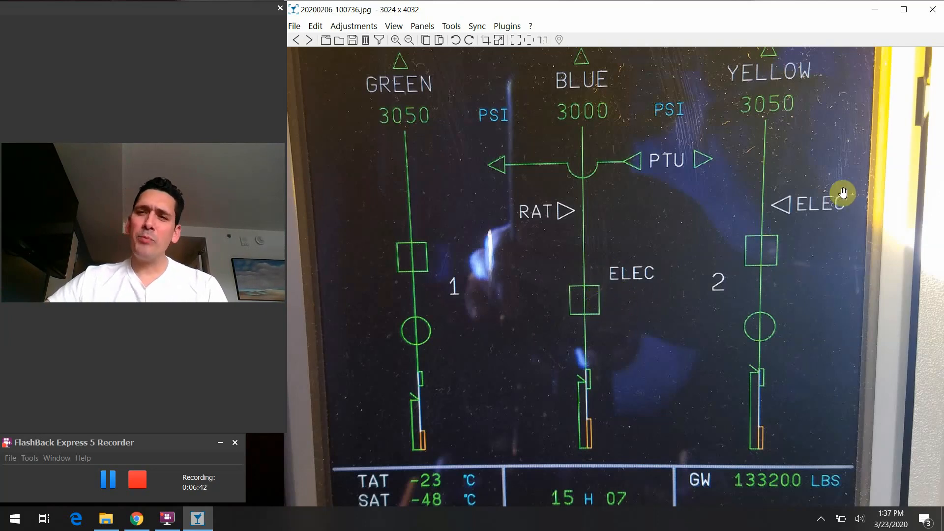
pyautogui.moveTo(820, 211)
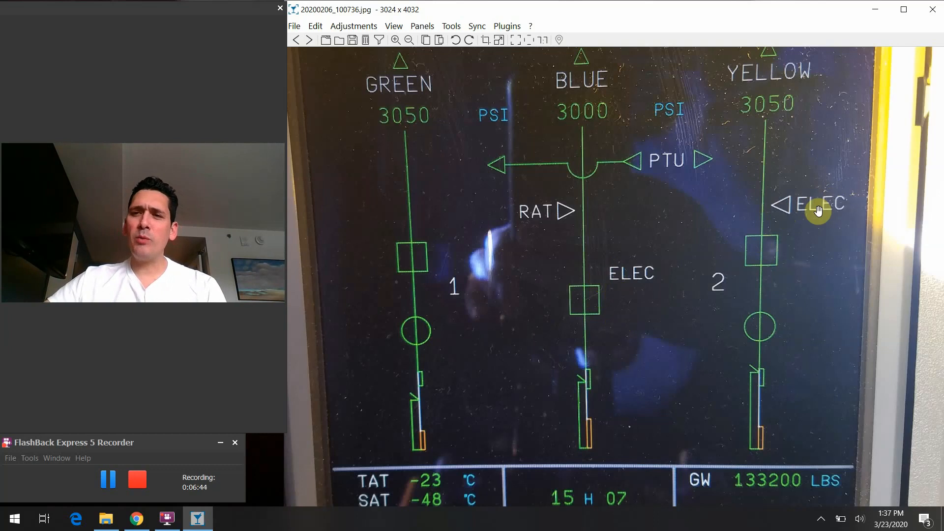
pyautogui.moveTo(811, 219)
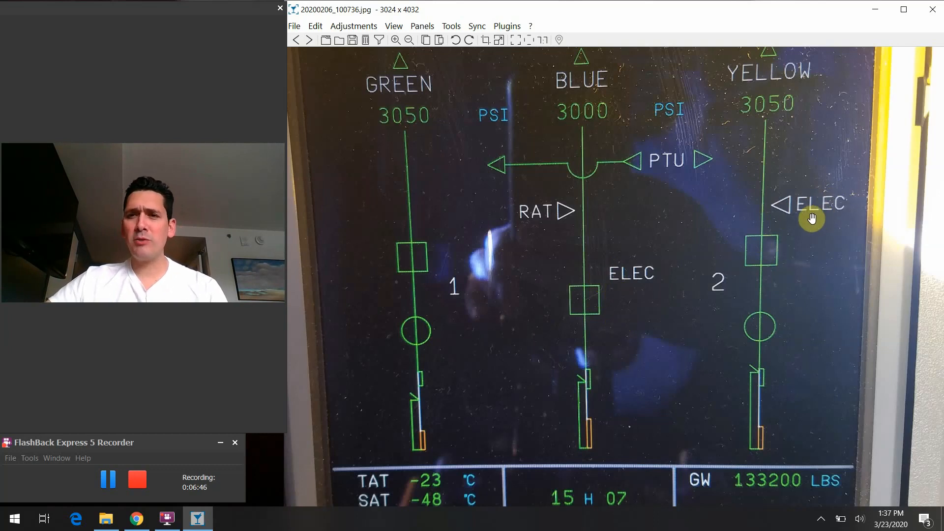
pyautogui.moveTo(824, 211)
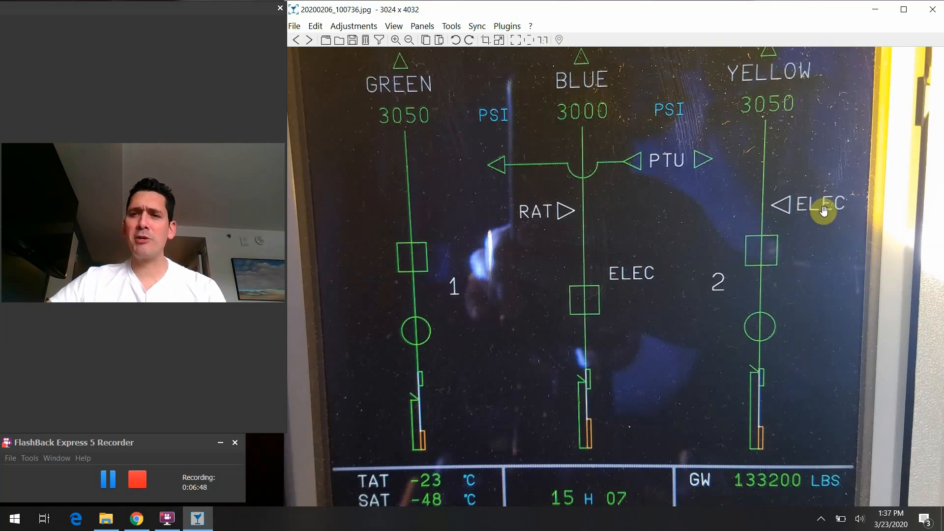
pyautogui.moveTo(780, 207)
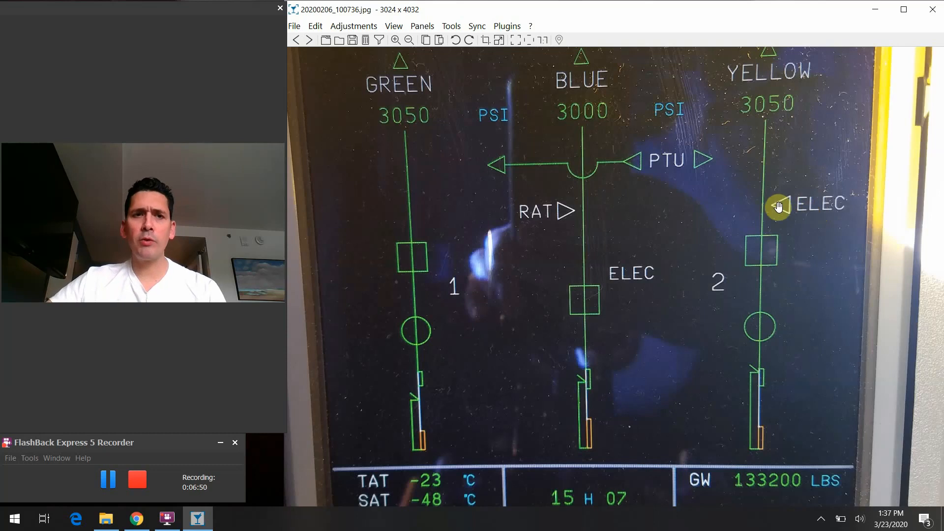
pyautogui.moveTo(846, 210)
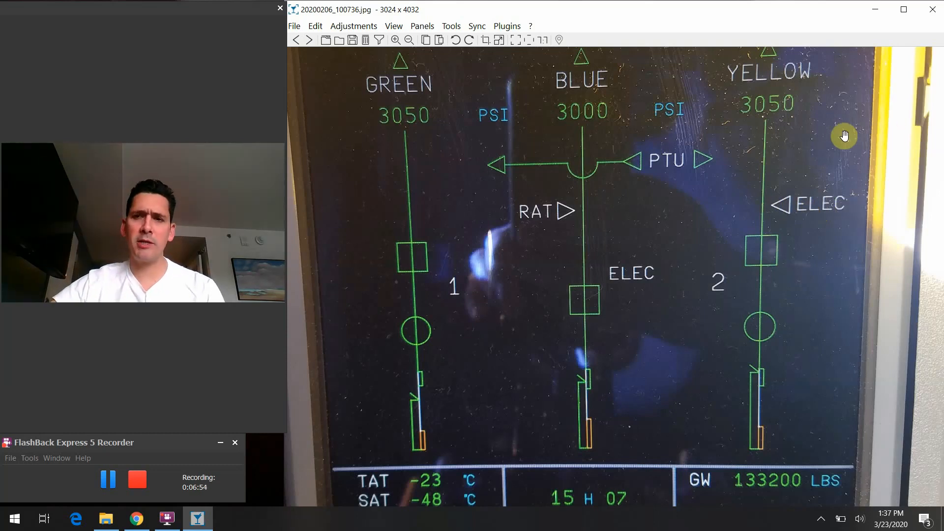
pyautogui.moveTo(780, 114)
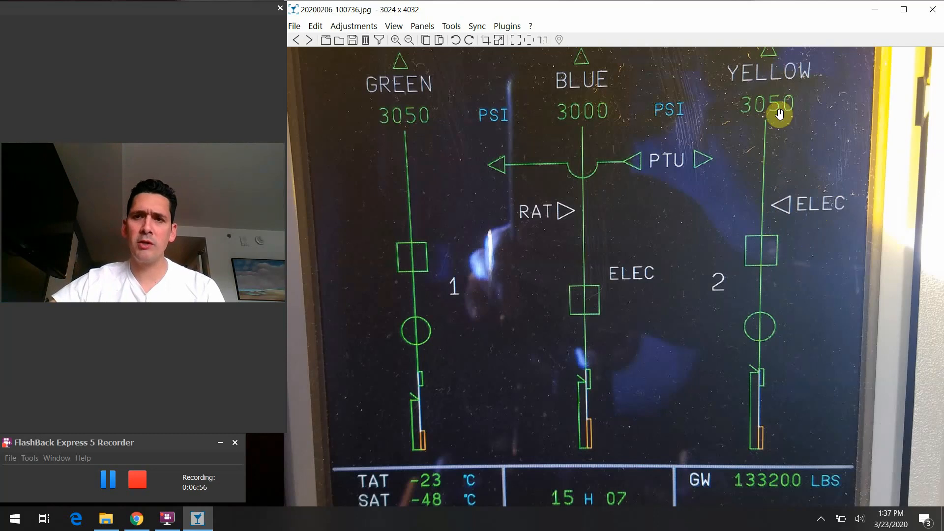
pyautogui.moveTo(831, 219)
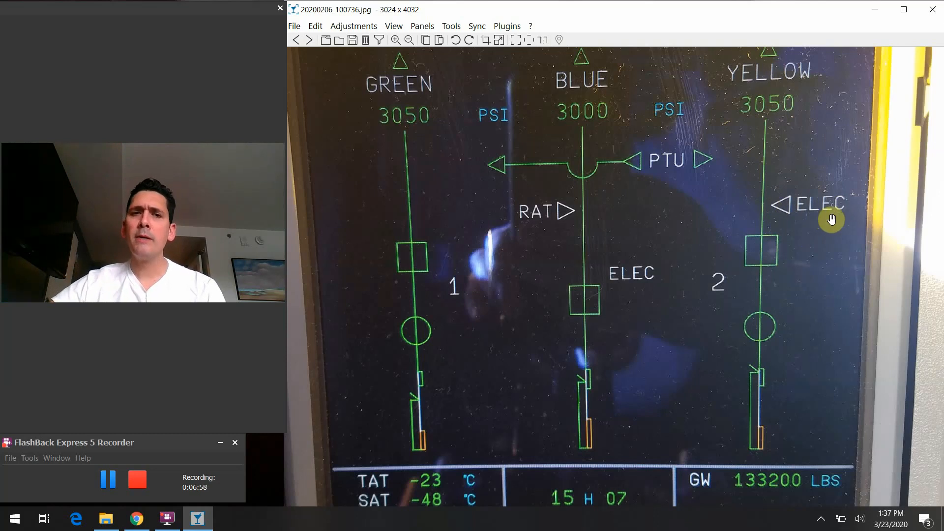
pyautogui.moveTo(827, 207)
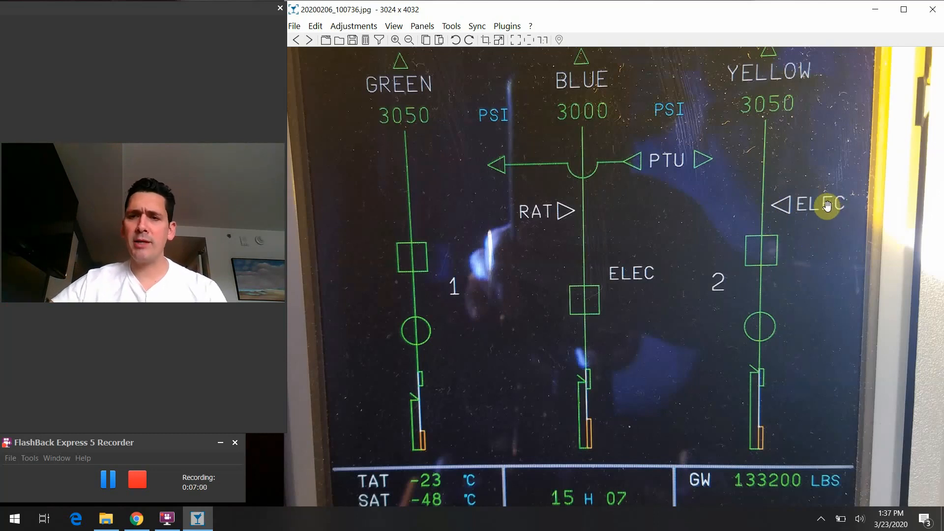
pyautogui.moveTo(790, 213)
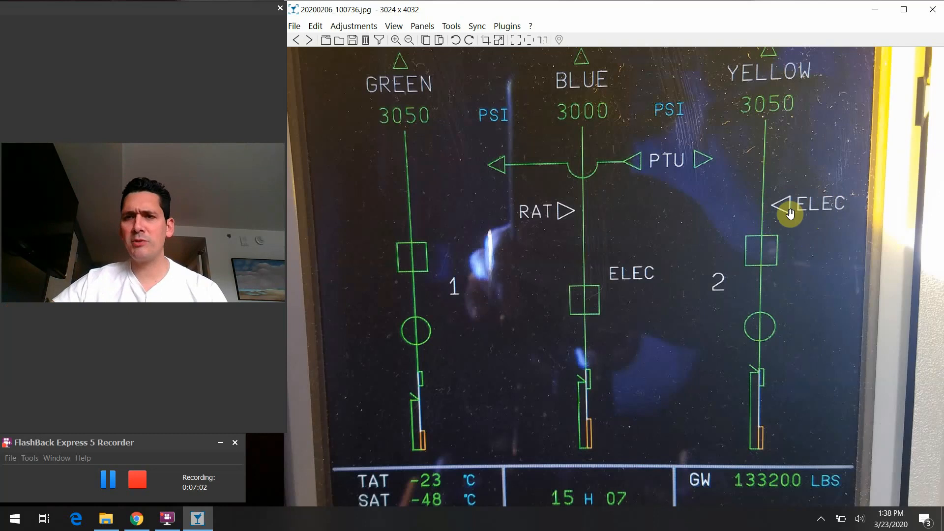
pyautogui.moveTo(817, 212)
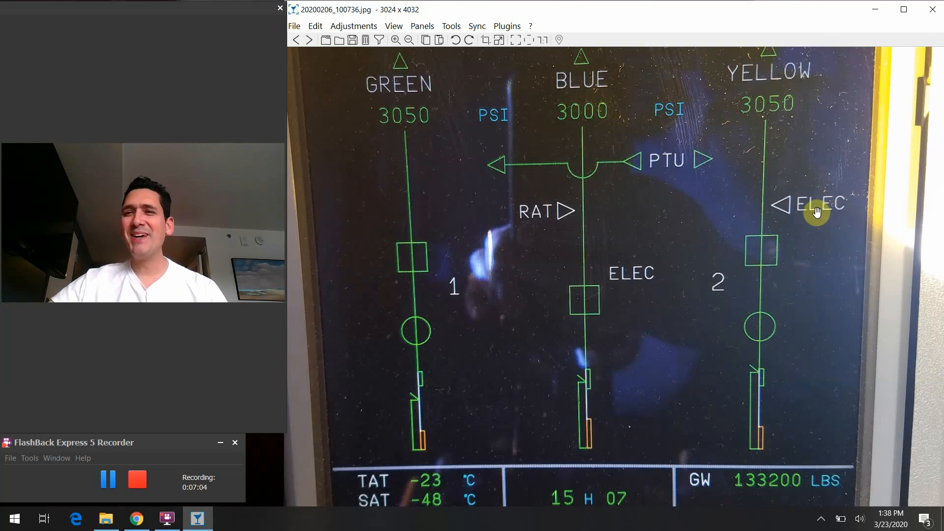
pyautogui.moveTo(594, 281)
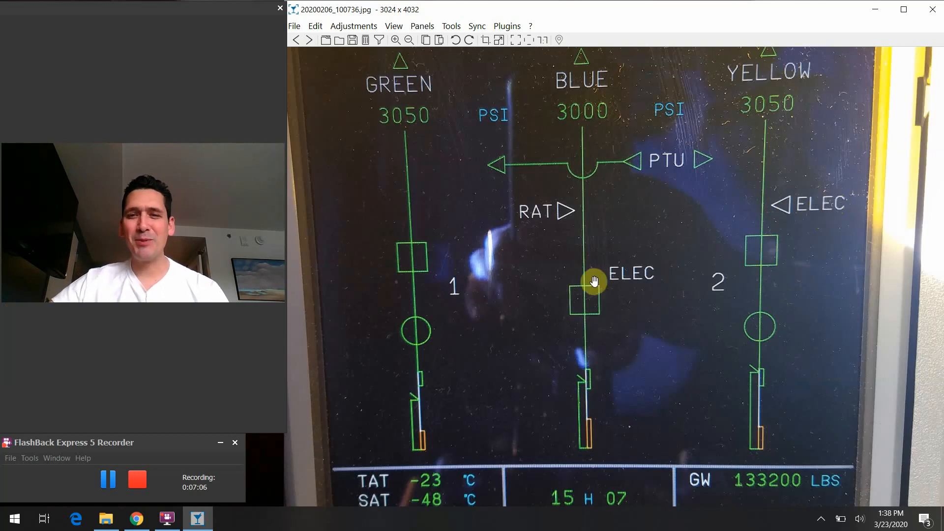
pyautogui.moveTo(632, 255)
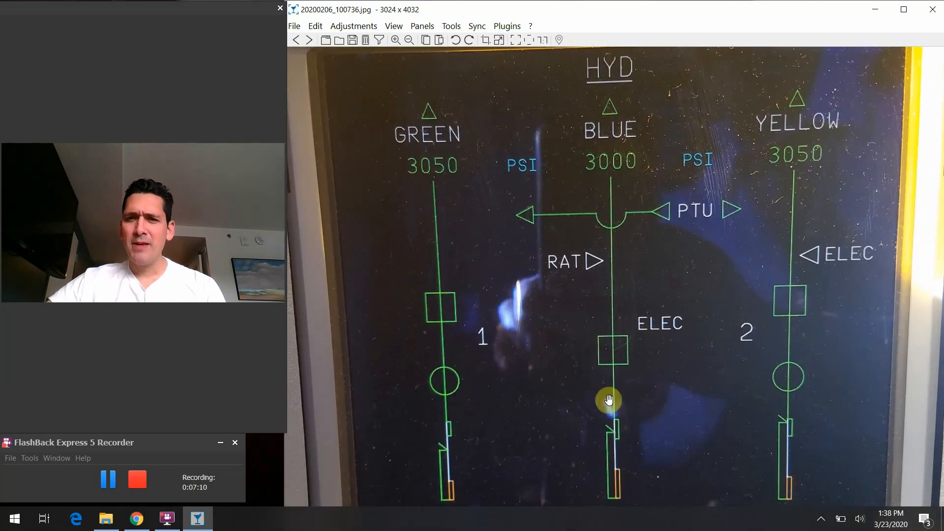
pyautogui.moveTo(564, 272)
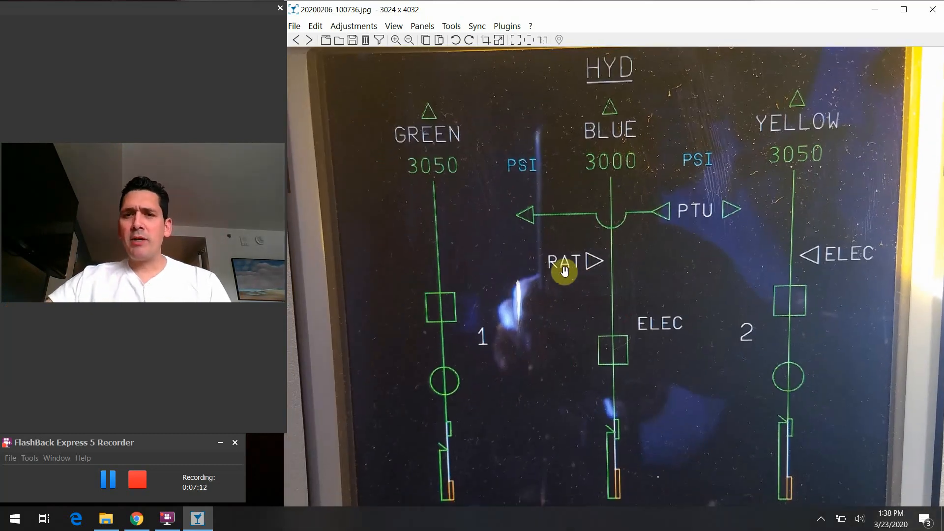
pyautogui.moveTo(604, 264)
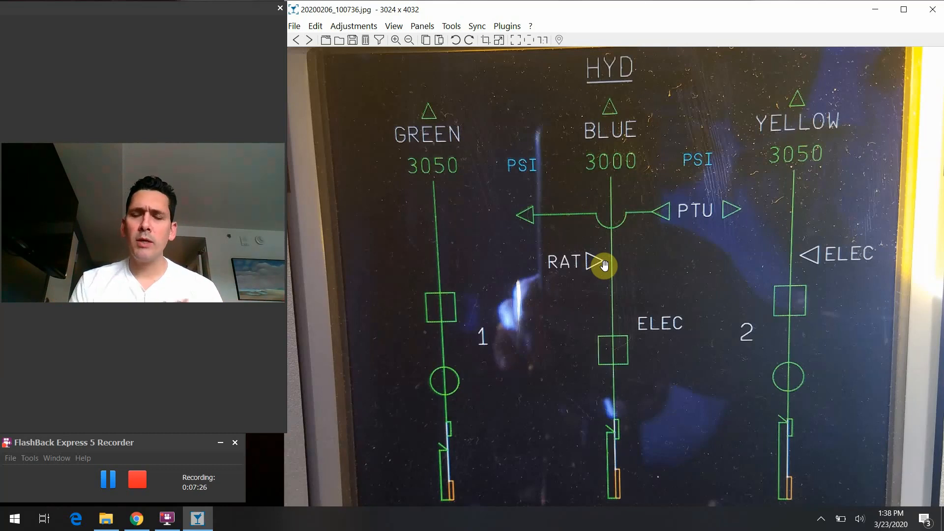
pyautogui.moveTo(642, 227)
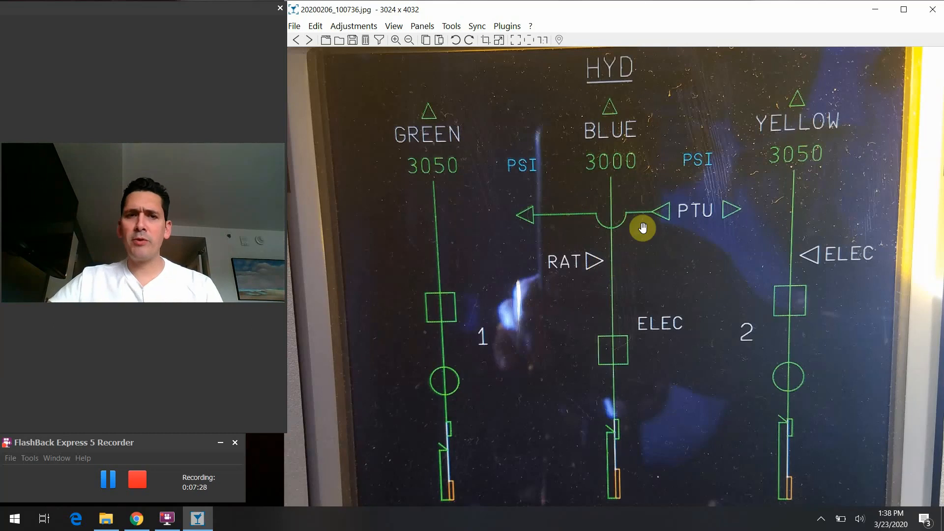
pyautogui.moveTo(590, 287)
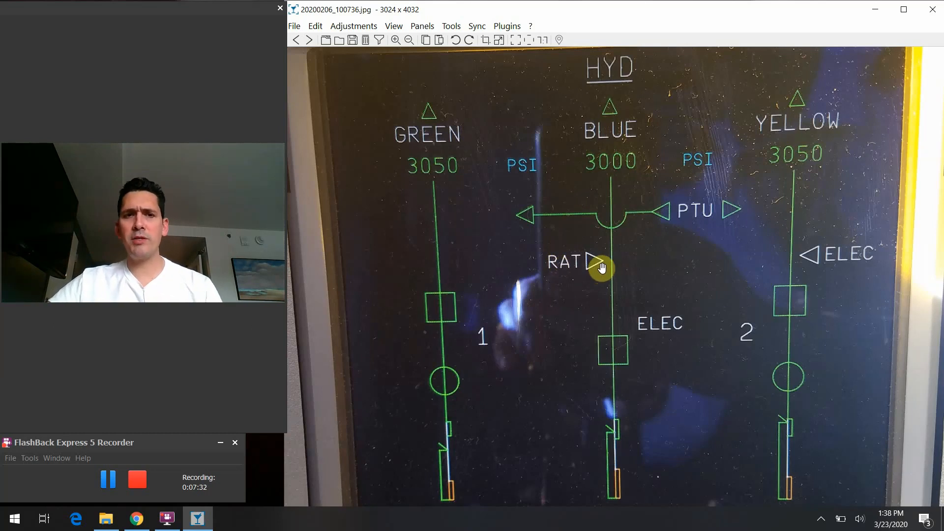
pyautogui.moveTo(576, 282)
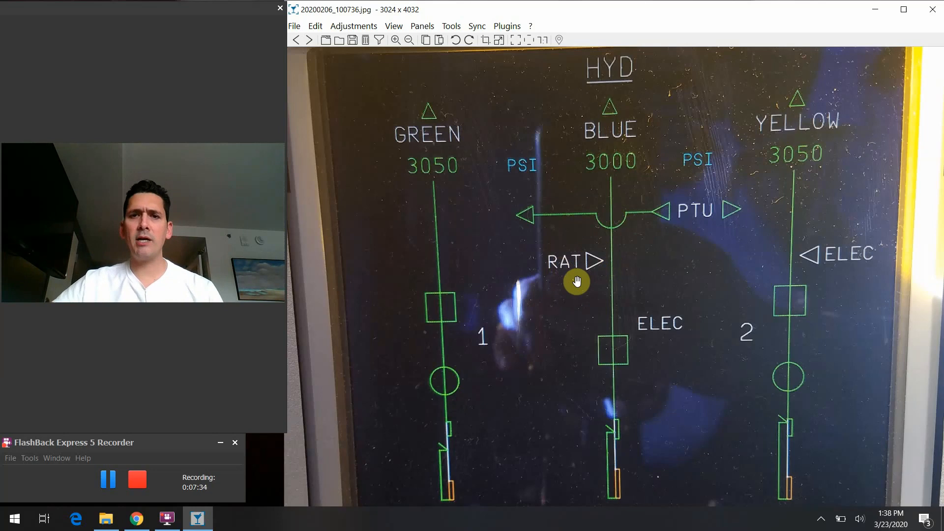
pyautogui.moveTo(585, 272)
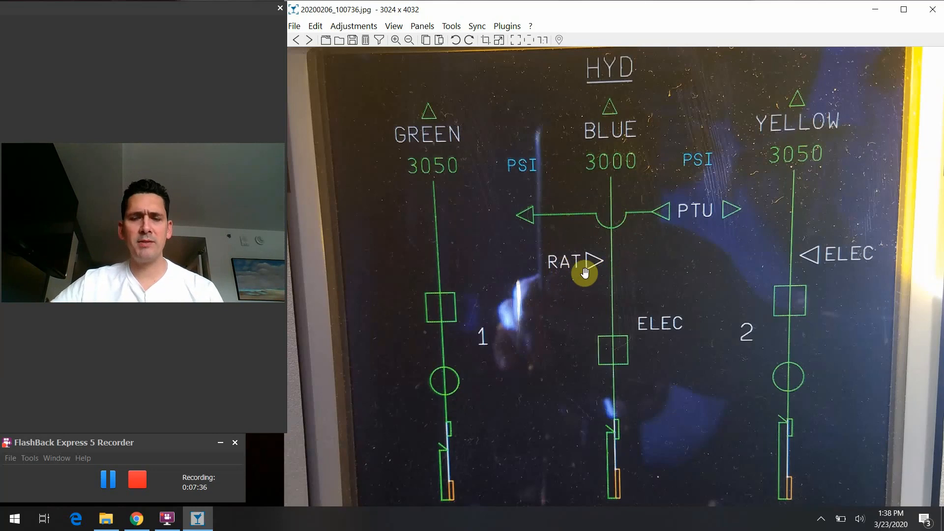
pyautogui.moveTo(605, 257)
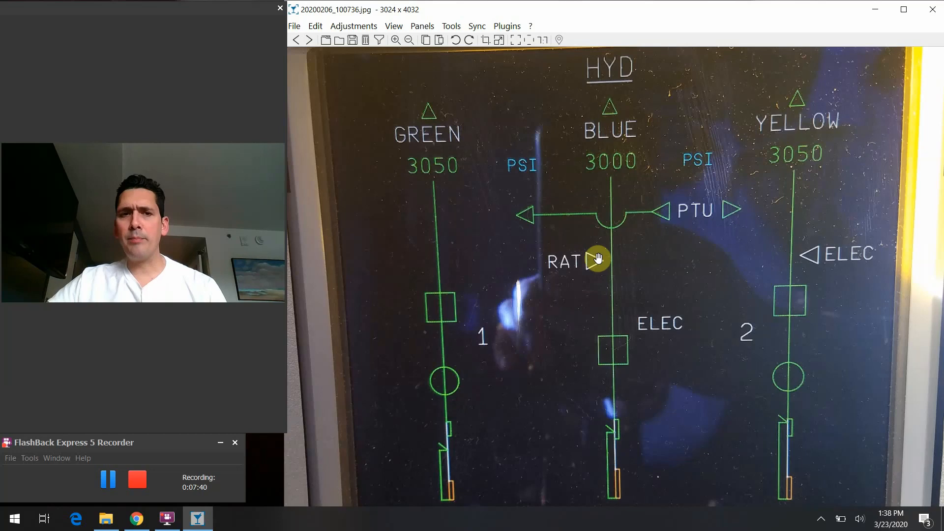
pyautogui.moveTo(610, 246)
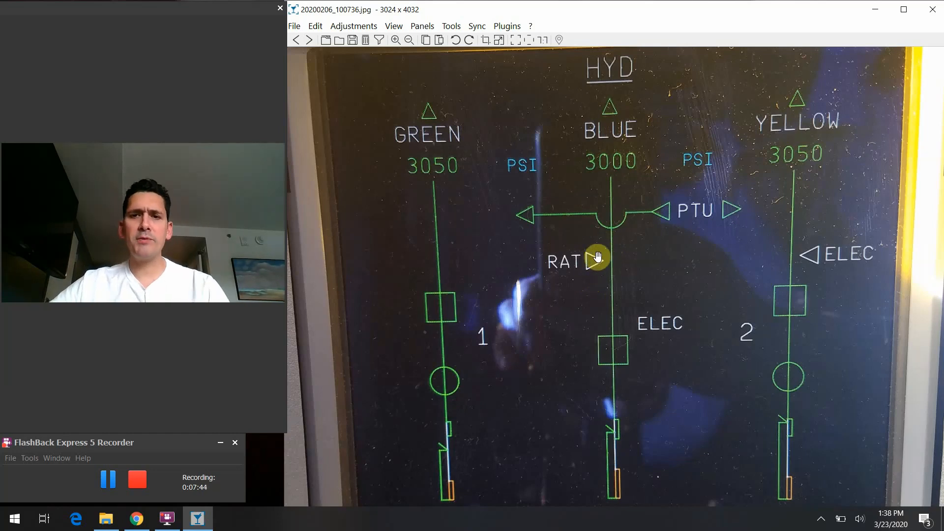
pyautogui.moveTo(641, 261)
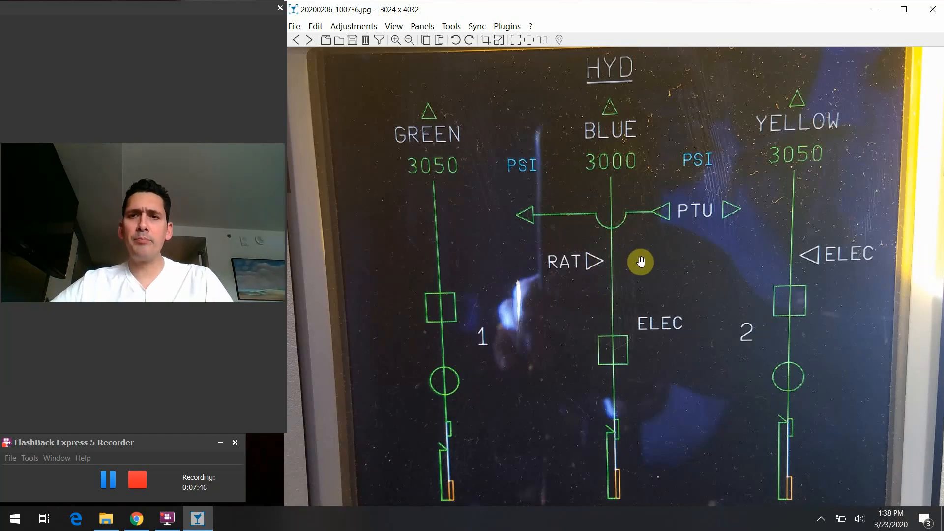
pyautogui.moveTo(505, 216)
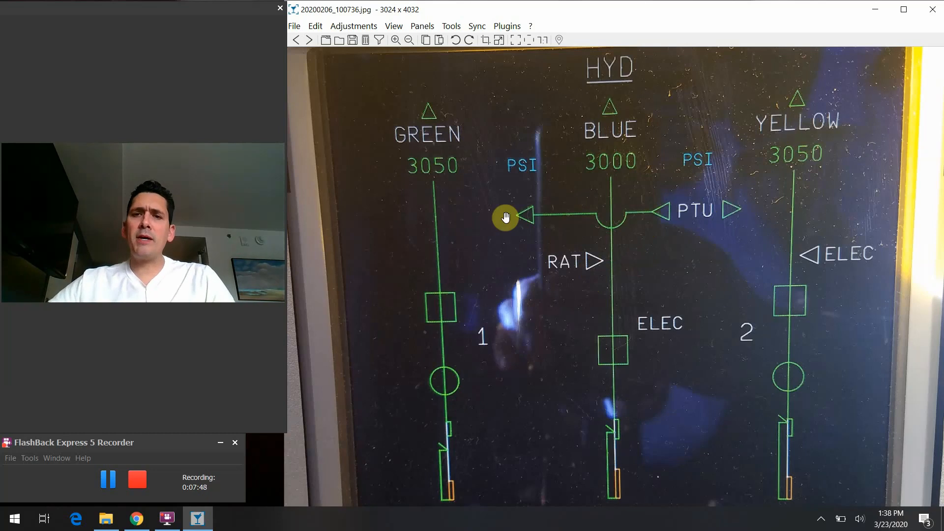
pyautogui.moveTo(689, 224)
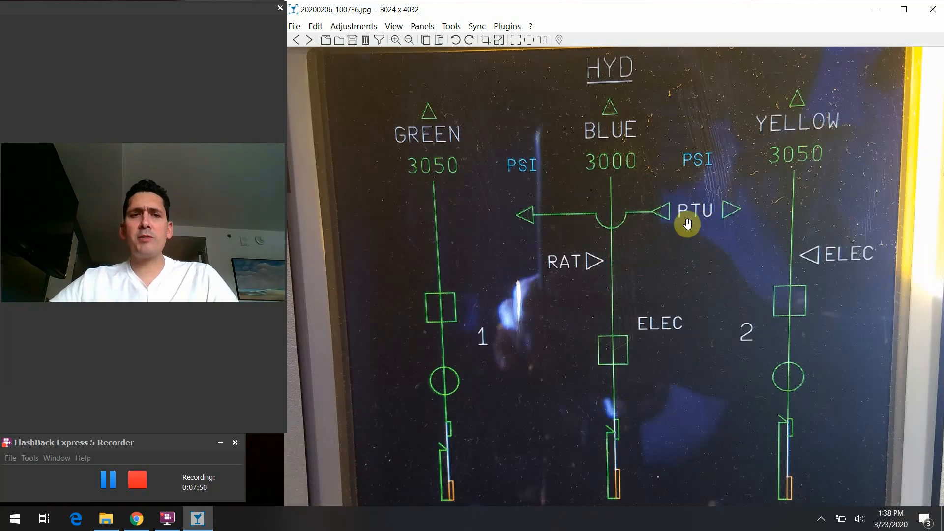
pyautogui.moveTo(686, 230)
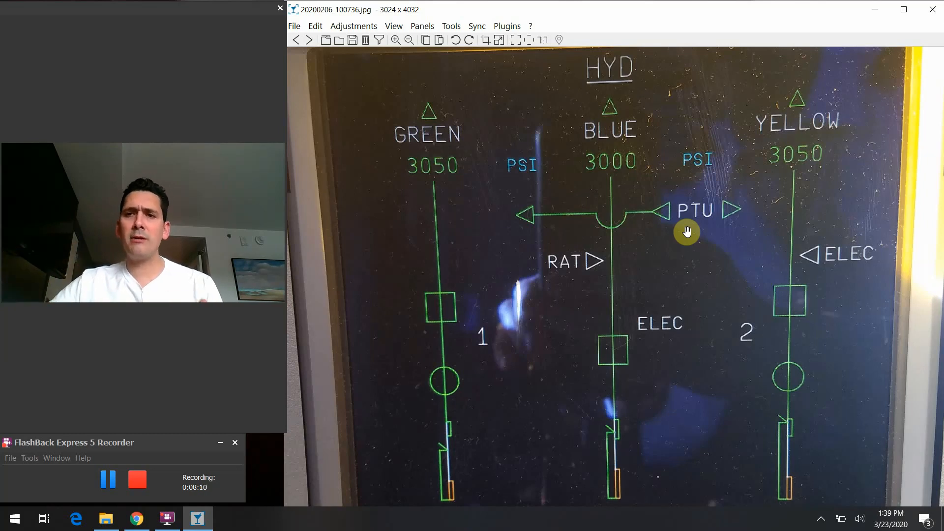
pyautogui.moveTo(774, 490)
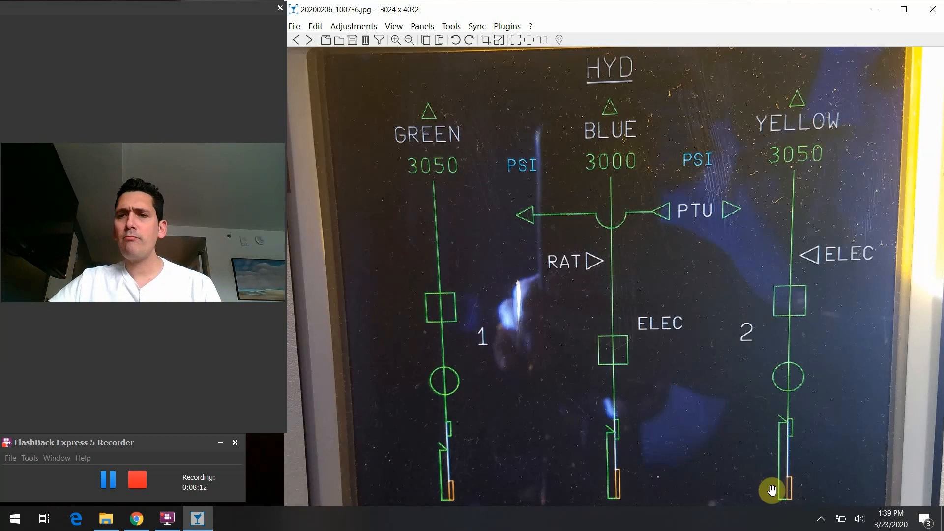
pyautogui.moveTo(848, 229)
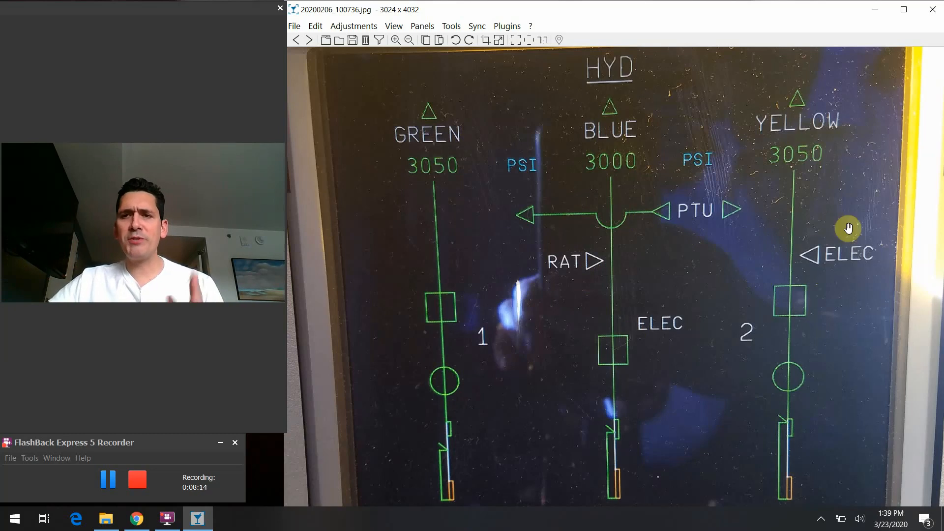
pyautogui.moveTo(484, 184)
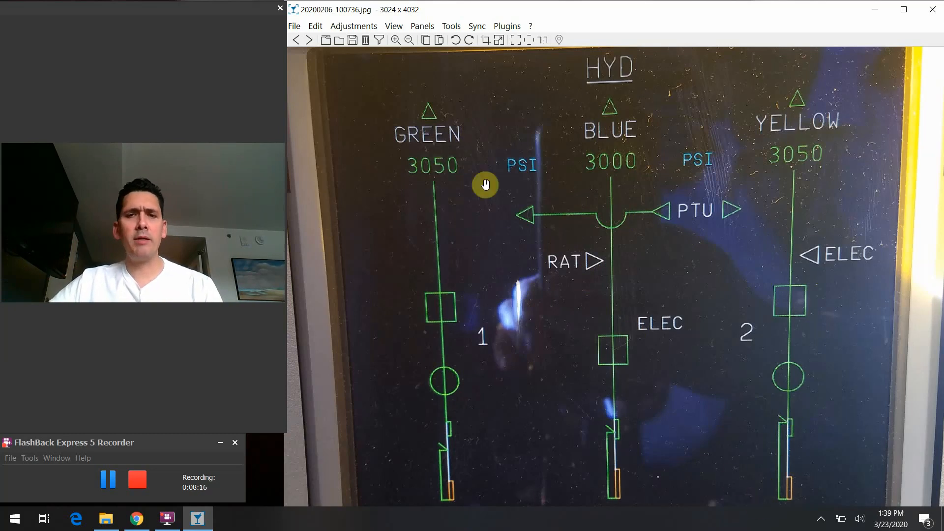
pyautogui.moveTo(458, 248)
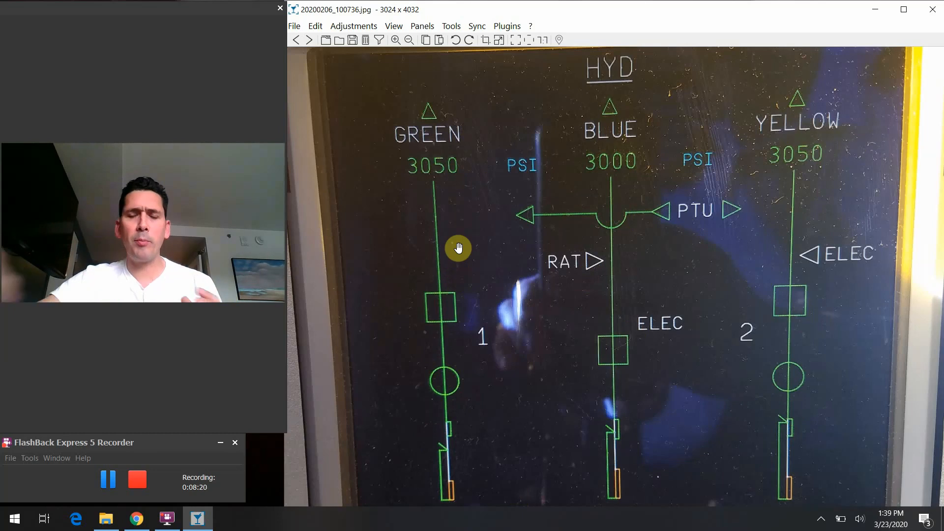
pyautogui.moveTo(786, 213)
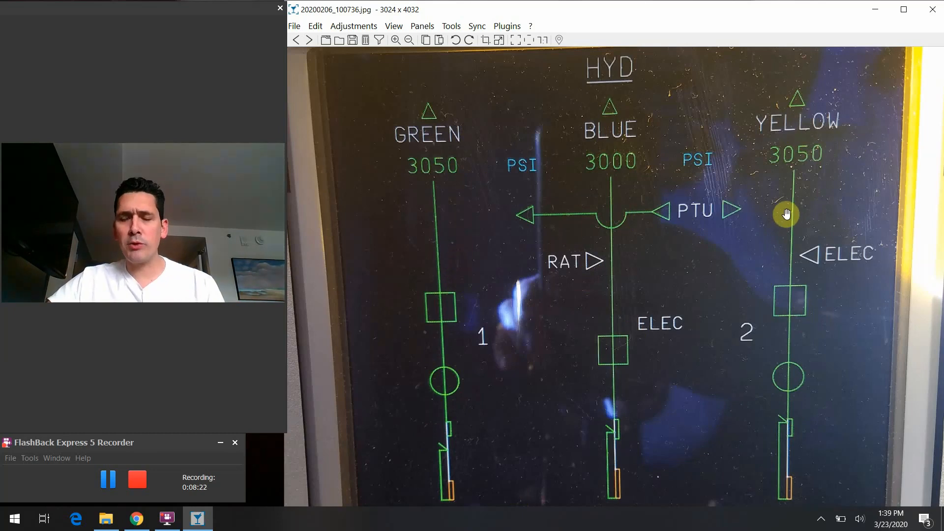
pyautogui.moveTo(779, 198)
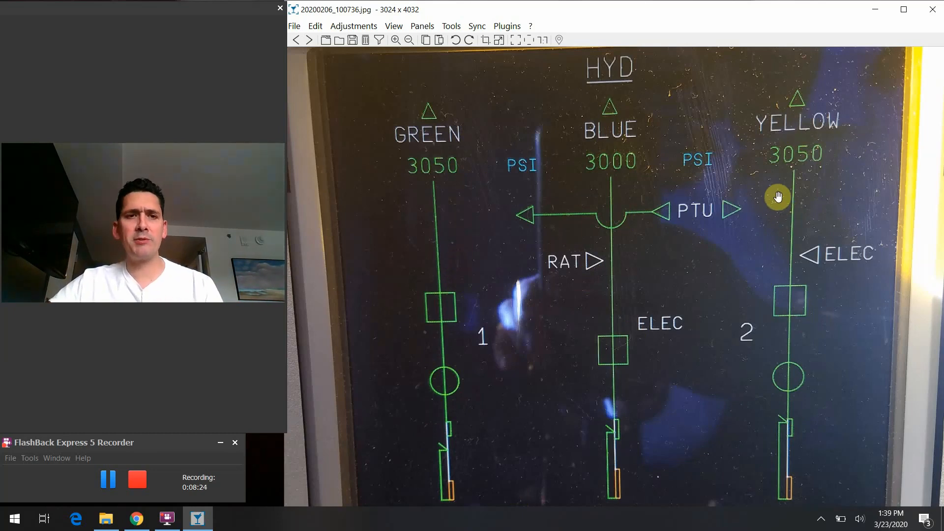
pyautogui.moveTo(763, 246)
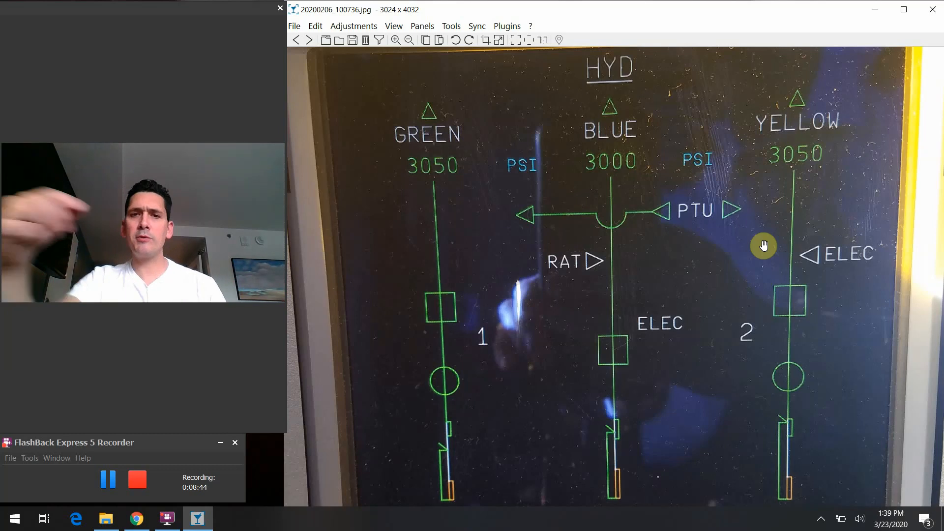
pyautogui.moveTo(670, 236)
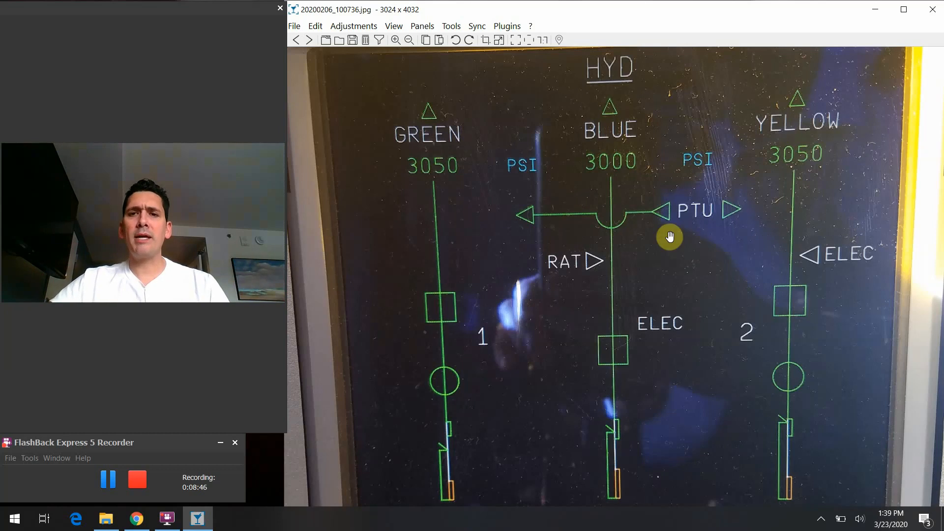
pyautogui.moveTo(734, 211)
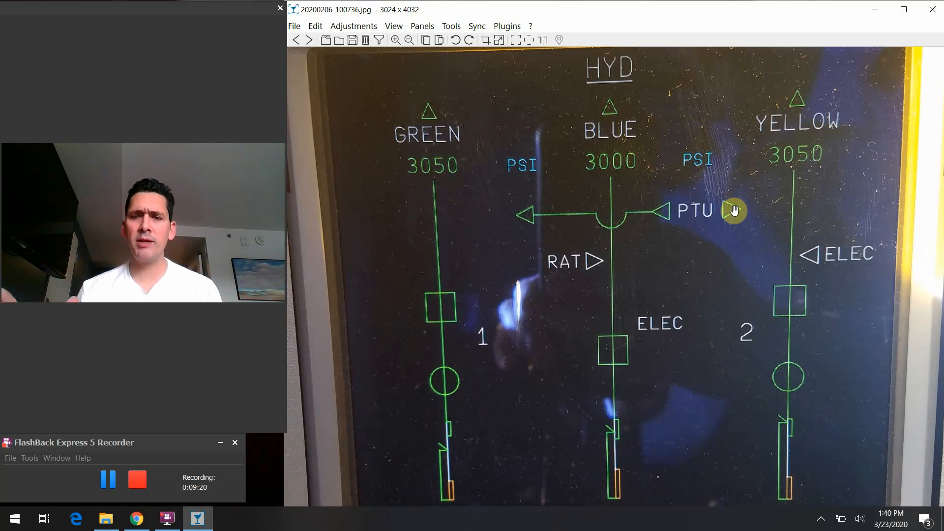
pyautogui.moveTo(525, 149)
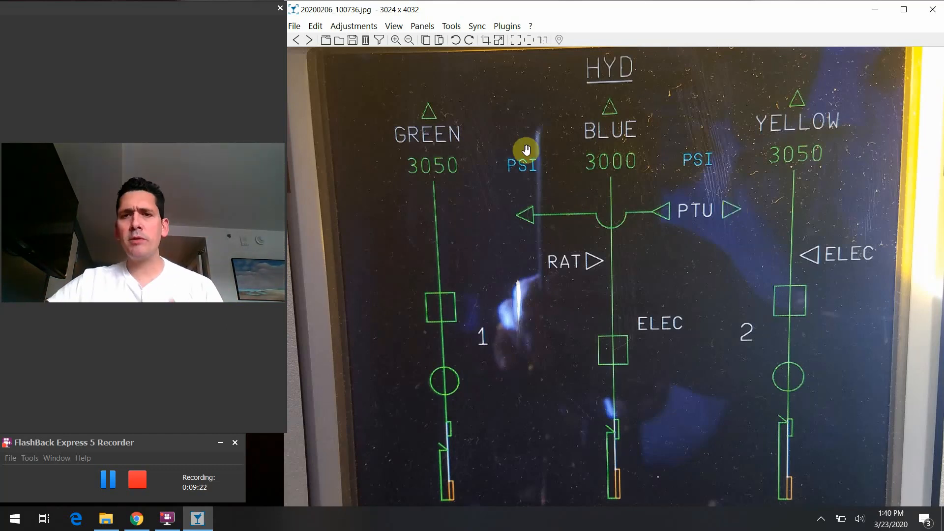
pyautogui.moveTo(758, 223)
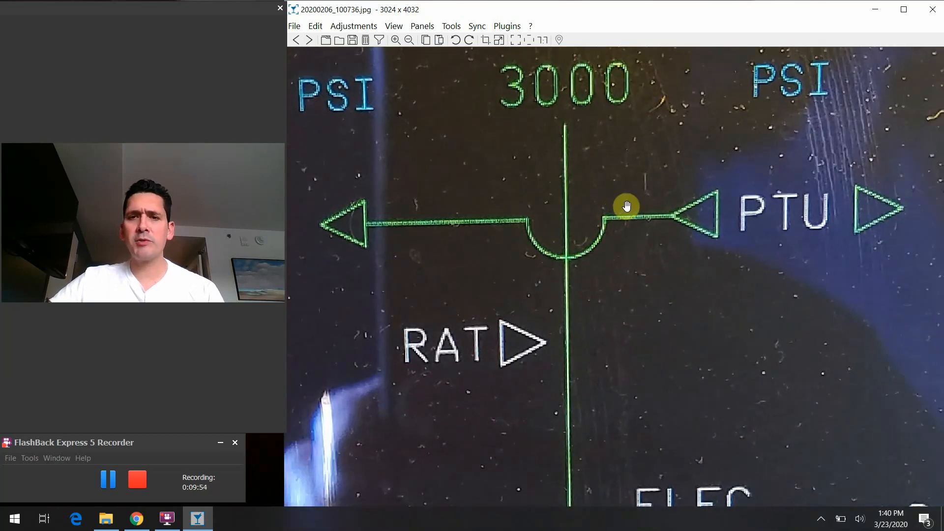
pyautogui.moveTo(491, 241)
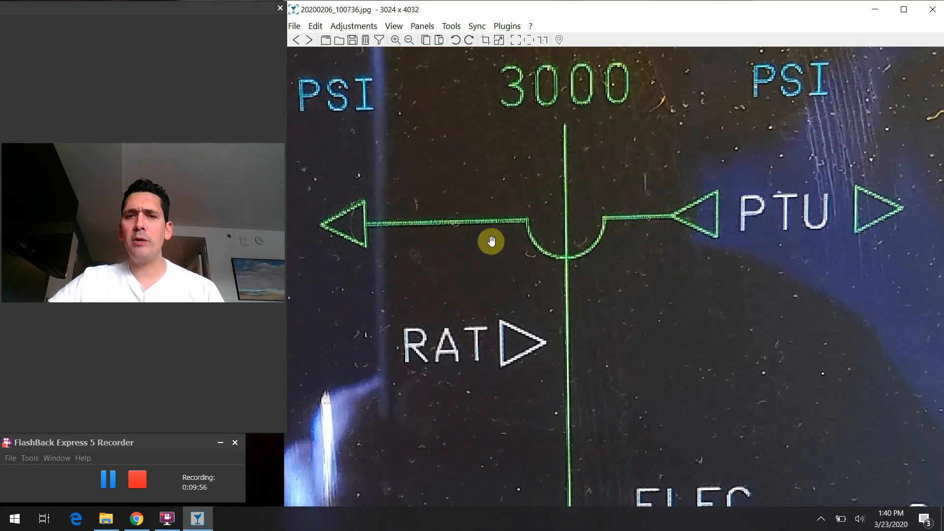
pyautogui.moveTo(560, 277)
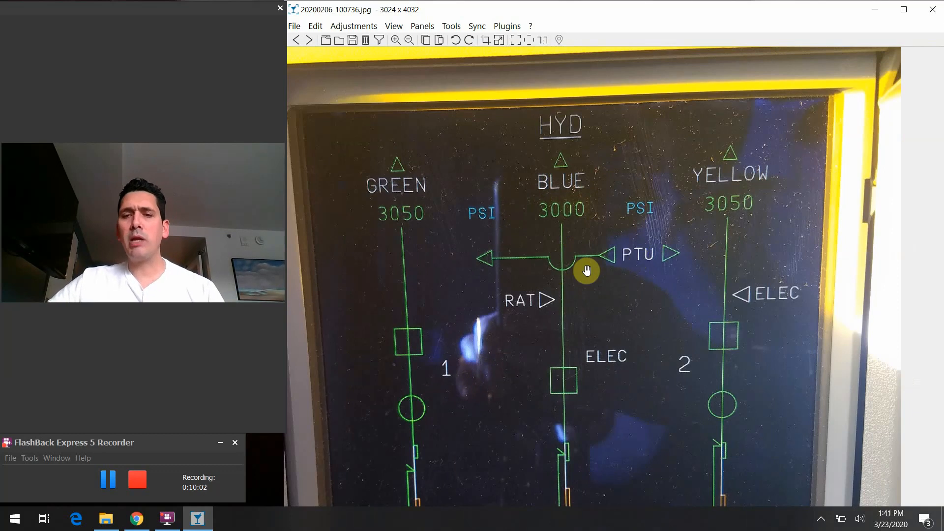
pyautogui.moveTo(697, 270)
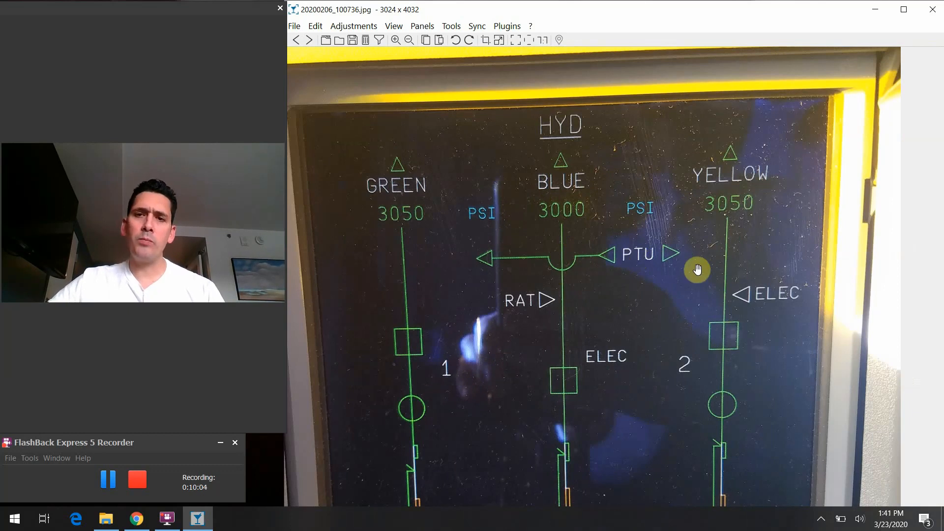
pyautogui.moveTo(684, 268)
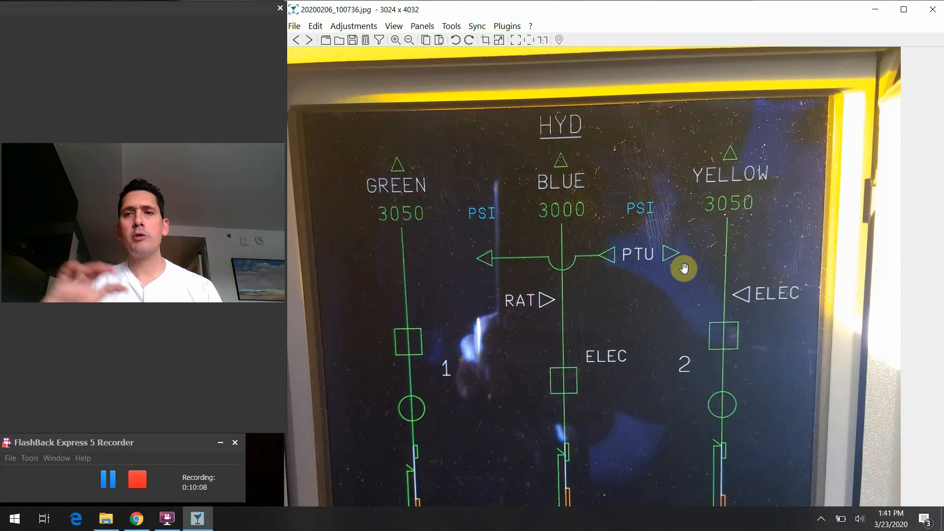
pyautogui.moveTo(624, 253)
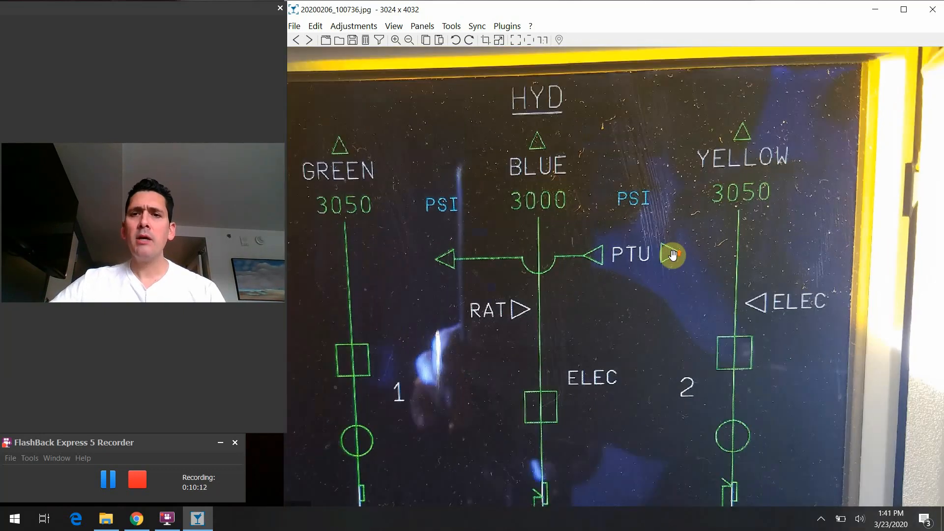
pyautogui.moveTo(454, 258)
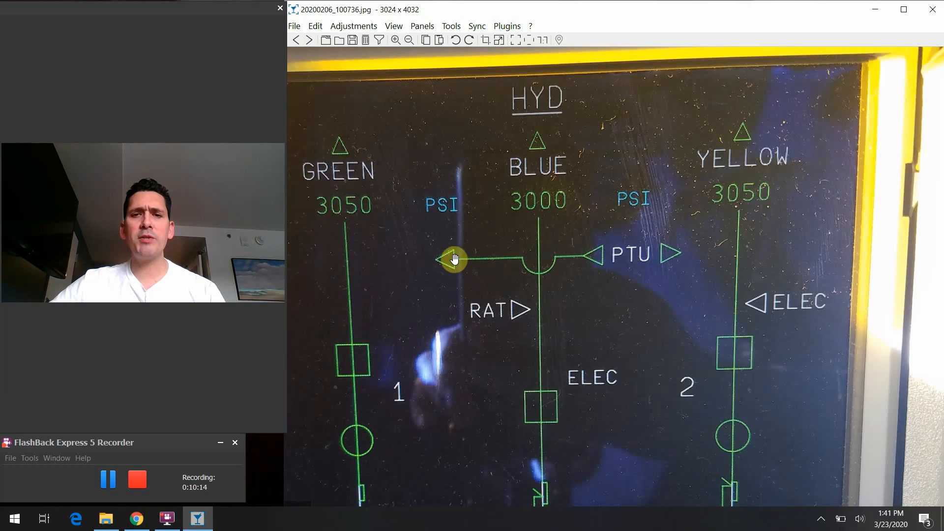
pyautogui.moveTo(671, 280)
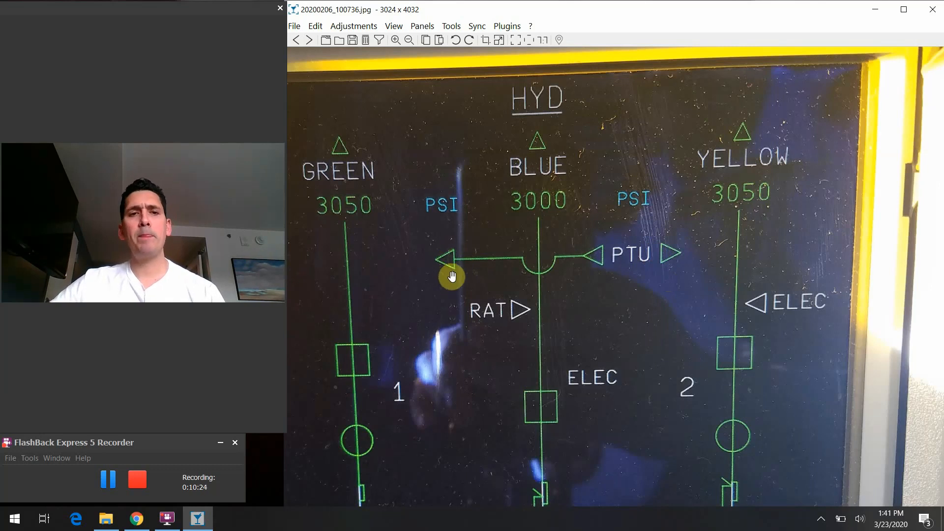
pyautogui.moveTo(680, 293)
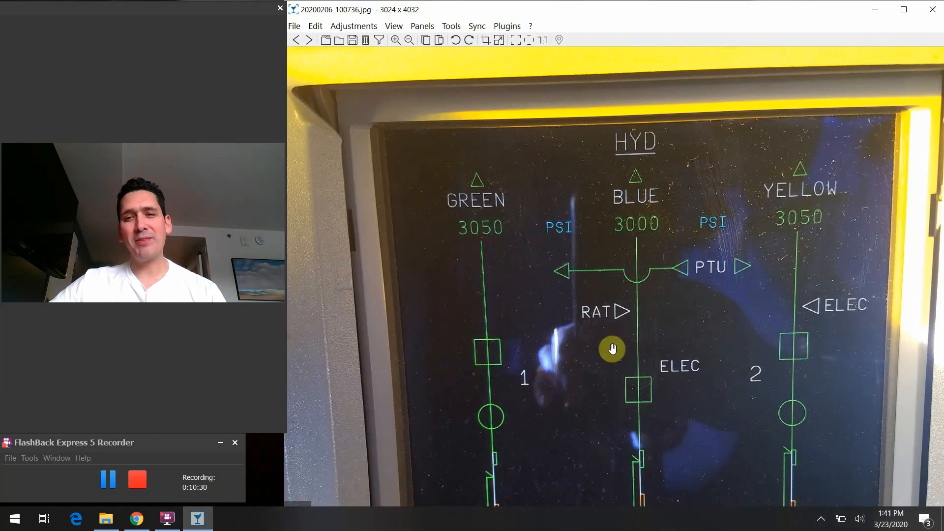
pyautogui.moveTo(570, 280)
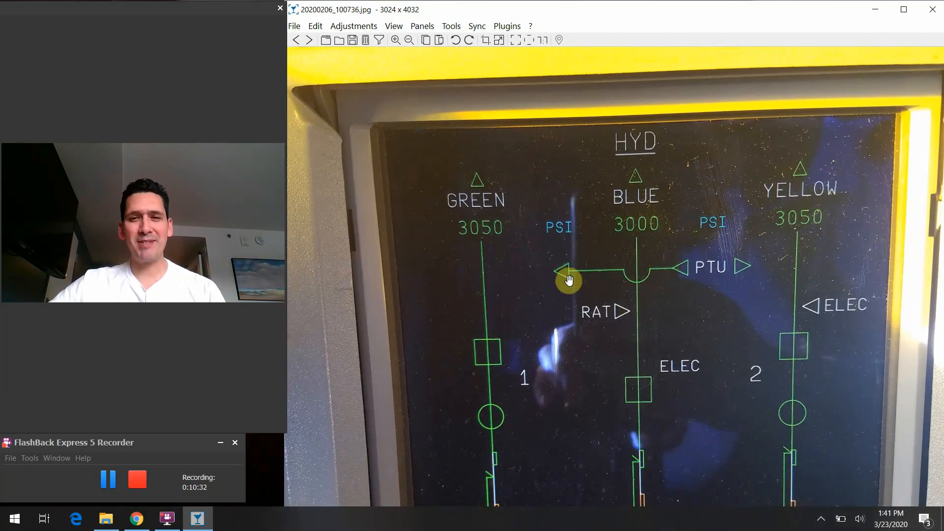
pyautogui.moveTo(615, 318)
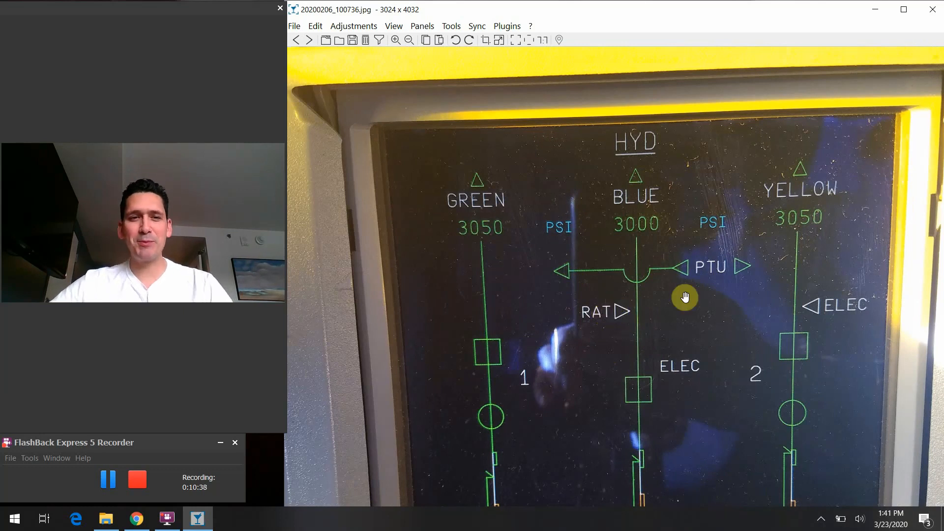
pyautogui.moveTo(762, 333)
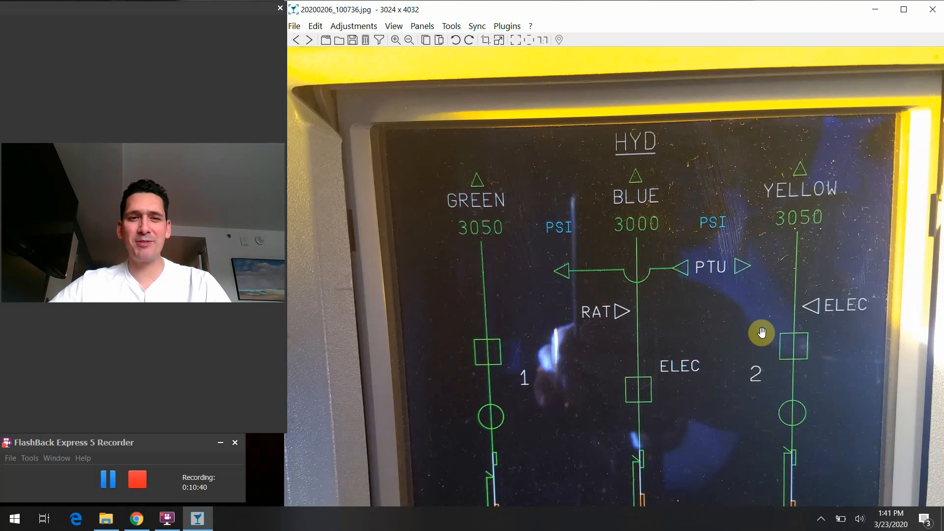
pyautogui.moveTo(758, 254)
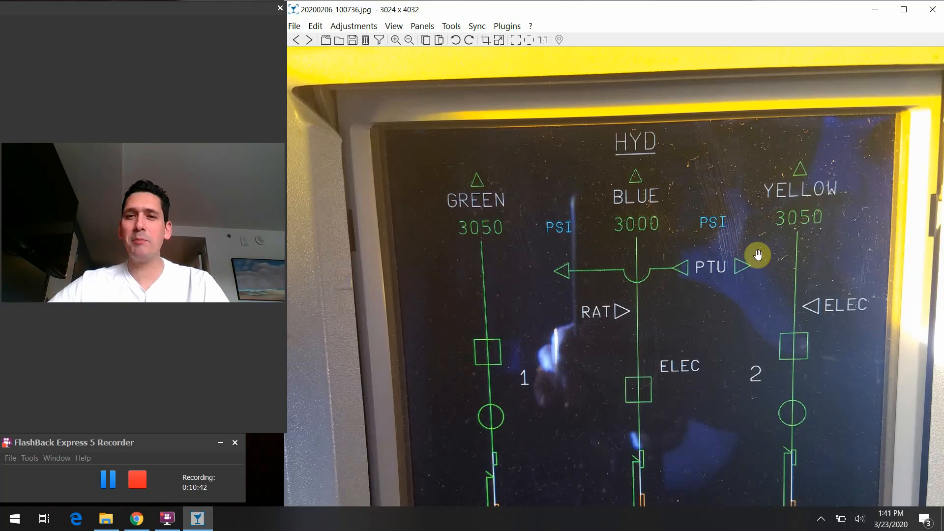
pyautogui.moveTo(606, 246)
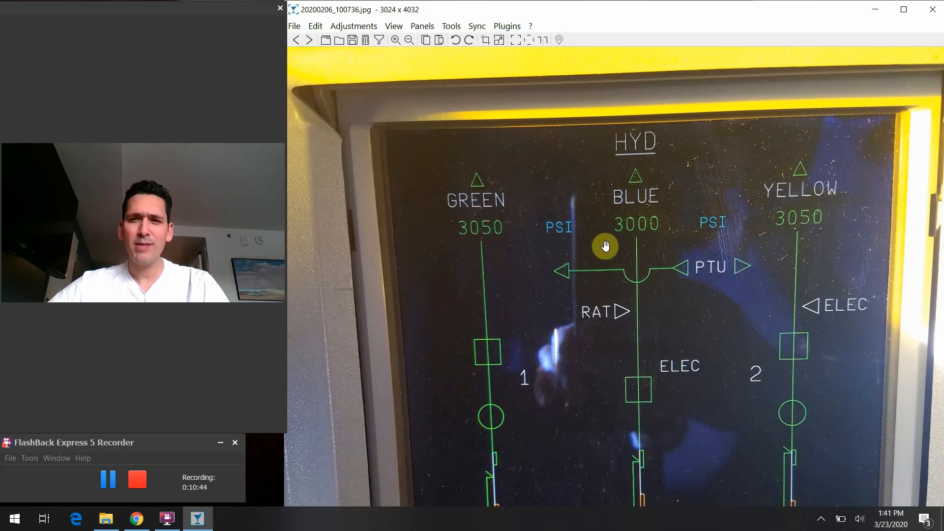
pyautogui.moveTo(617, 297)
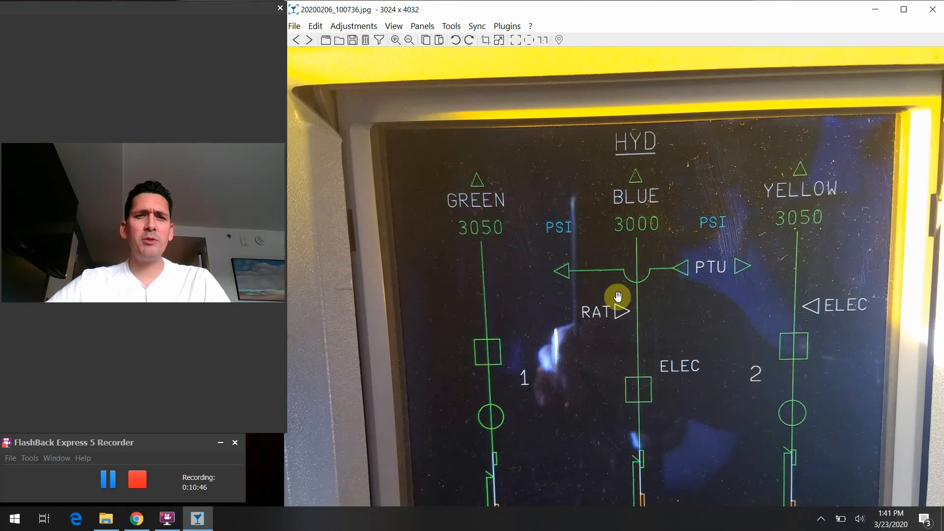
pyautogui.moveTo(431, 203)
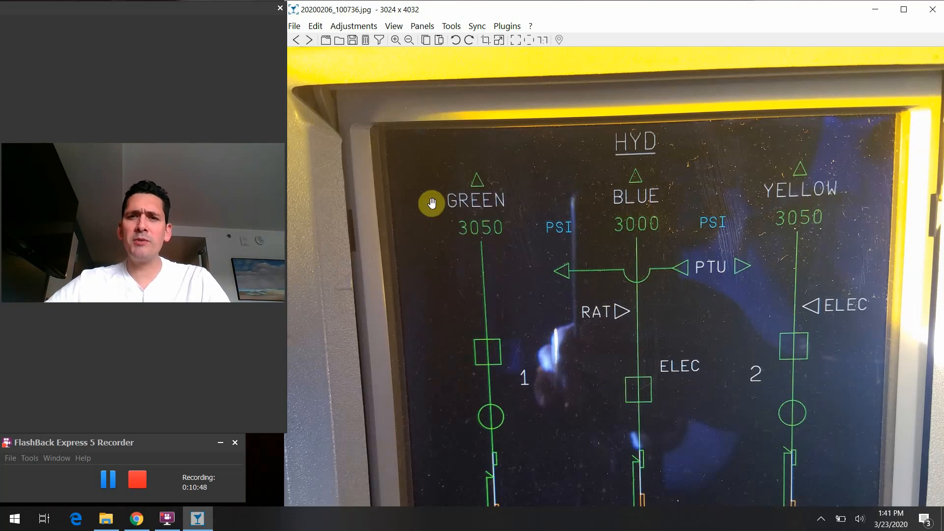
pyautogui.moveTo(658, 226)
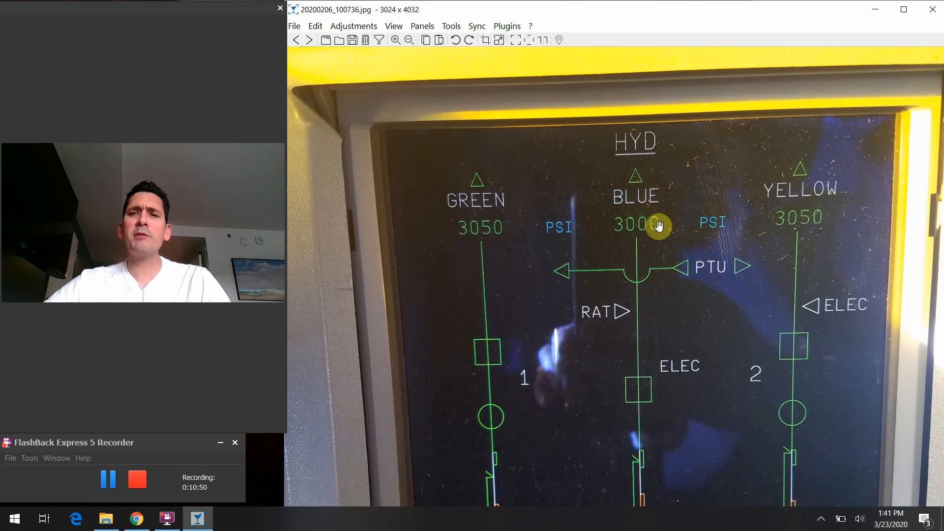
pyautogui.moveTo(465, 235)
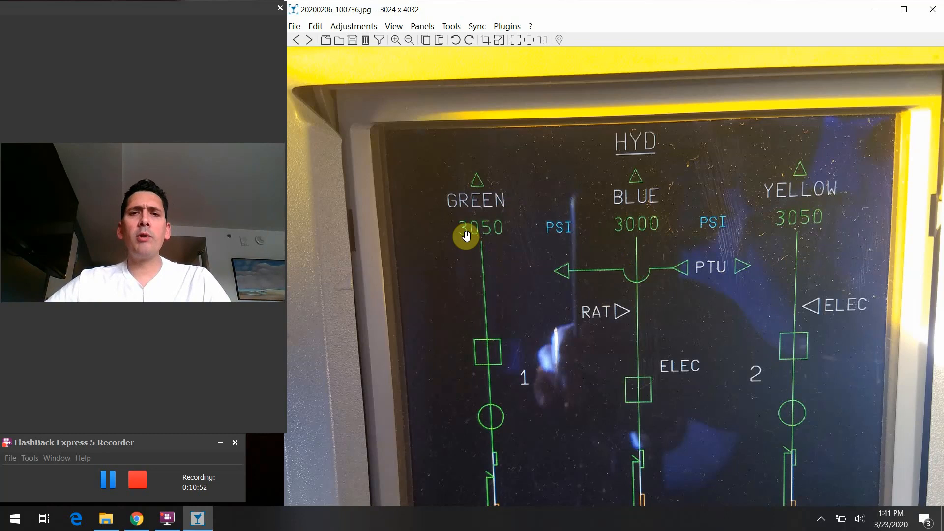
pyautogui.moveTo(498, 226)
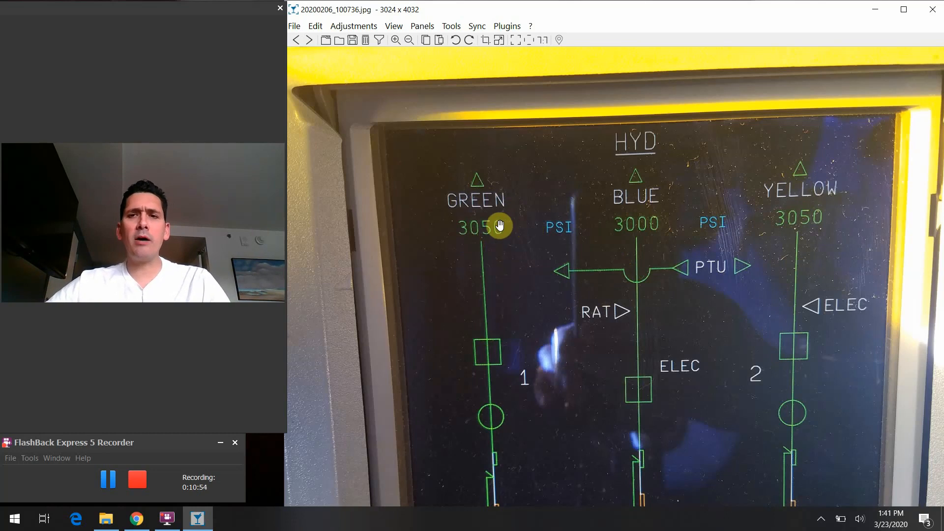
pyautogui.moveTo(497, 216)
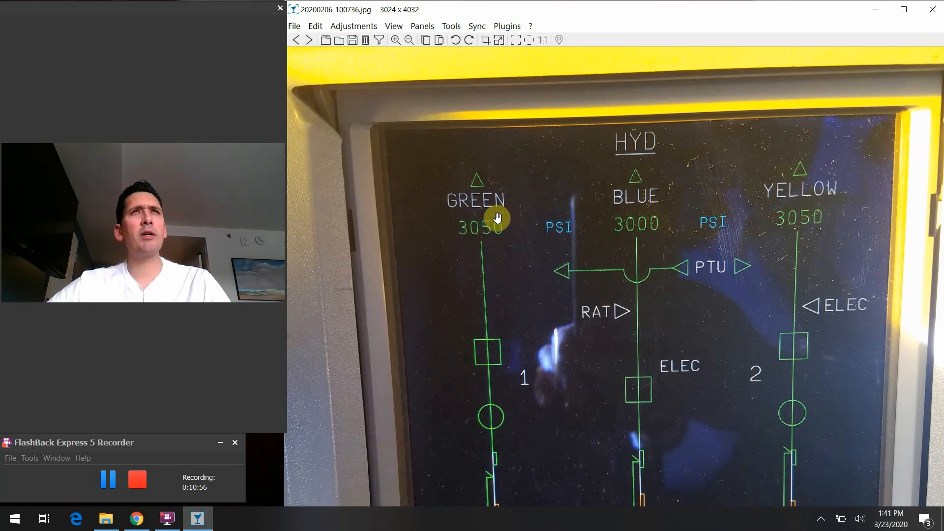
pyautogui.moveTo(514, 229)
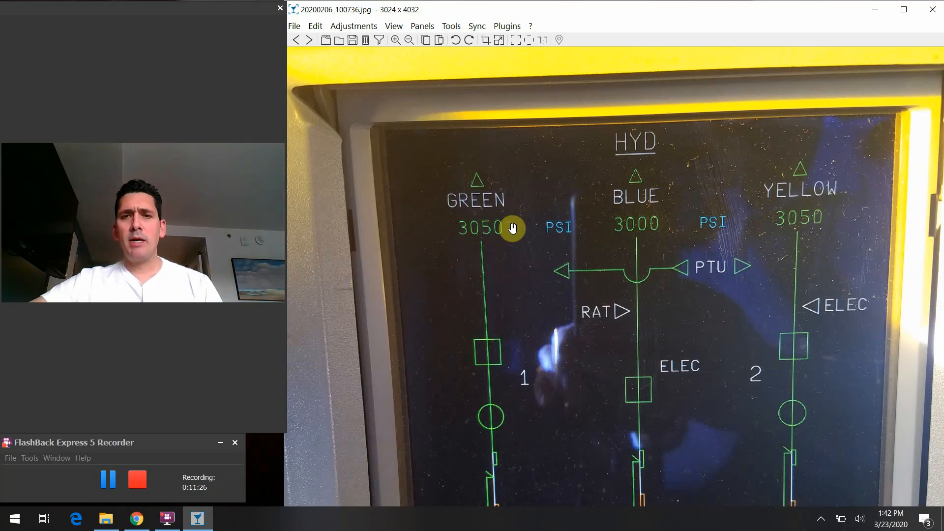
pyautogui.moveTo(462, 167)
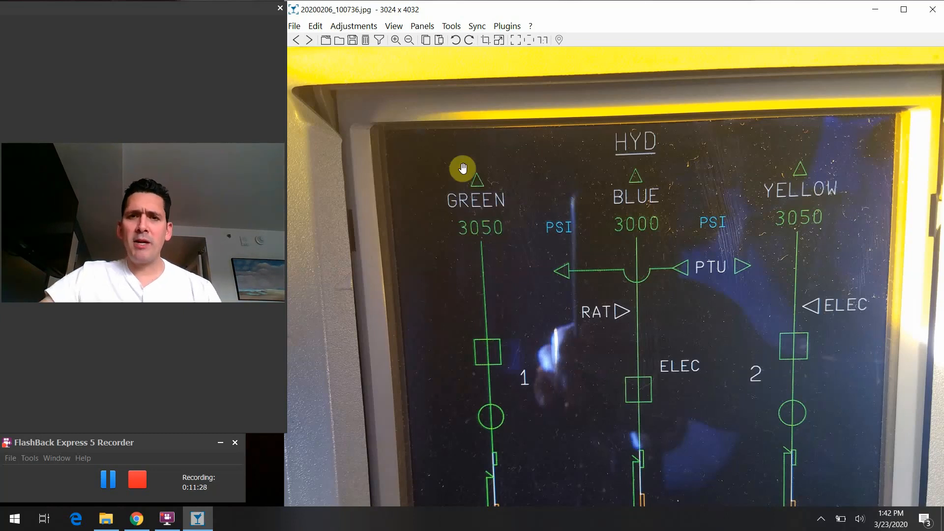
pyautogui.moveTo(466, 184)
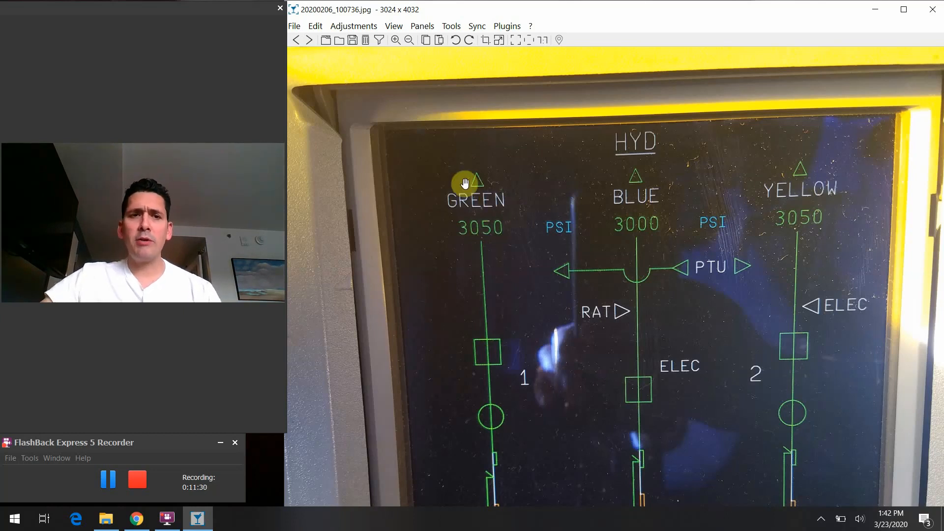
pyautogui.moveTo(487, 482)
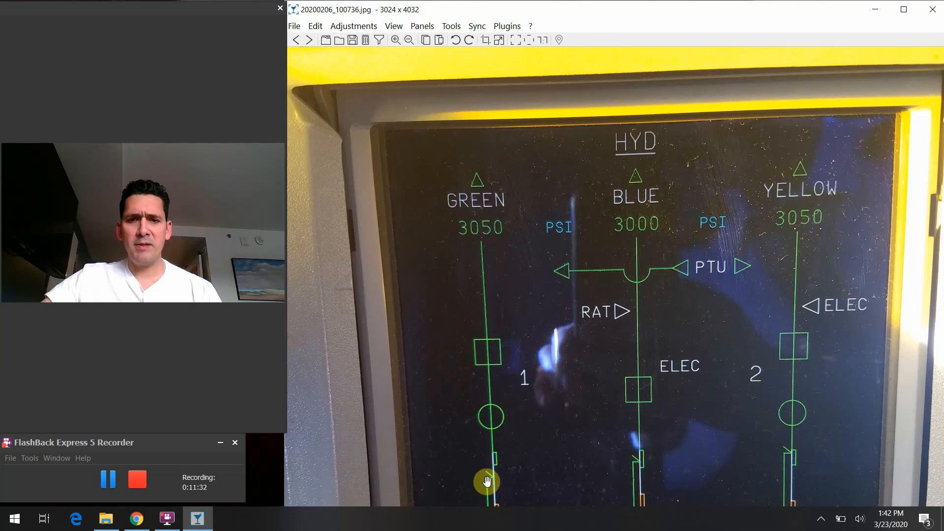
pyautogui.moveTo(507, 303)
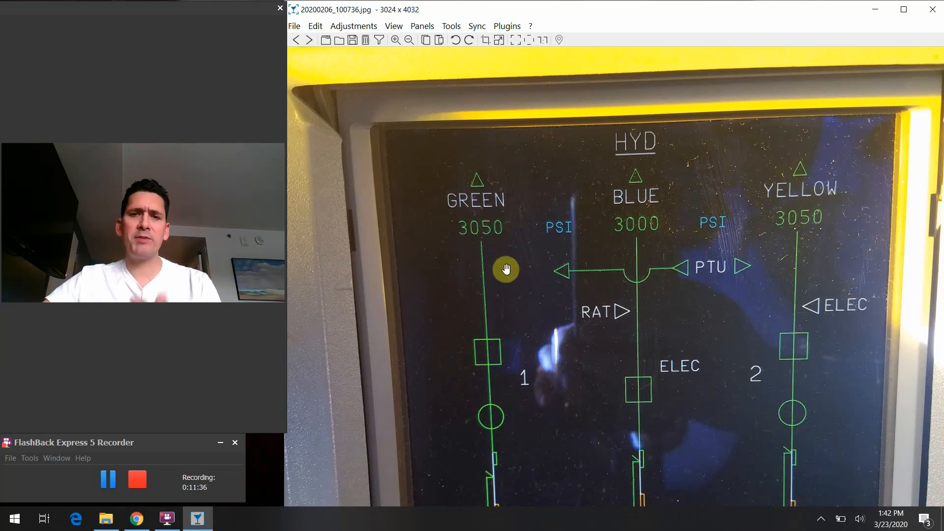
pyautogui.moveTo(497, 213)
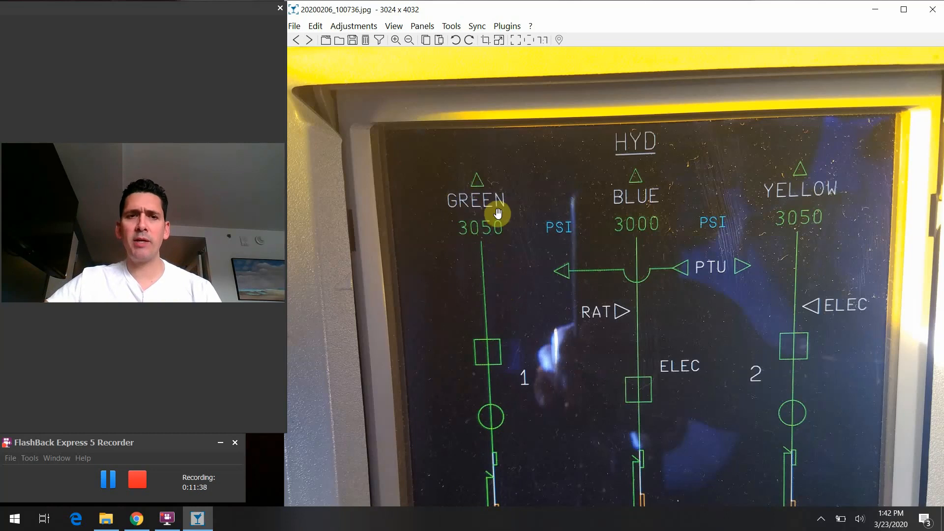
pyautogui.moveTo(751, 106)
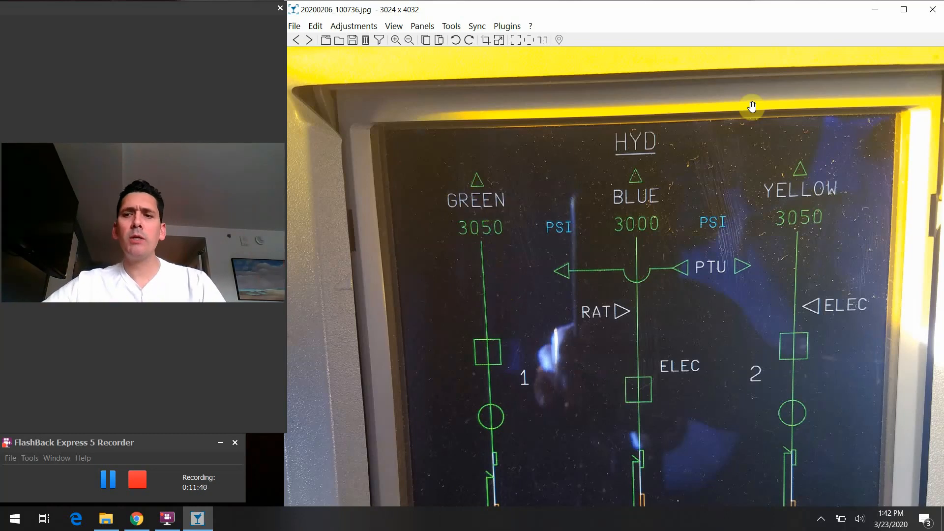
pyautogui.moveTo(754, 91)
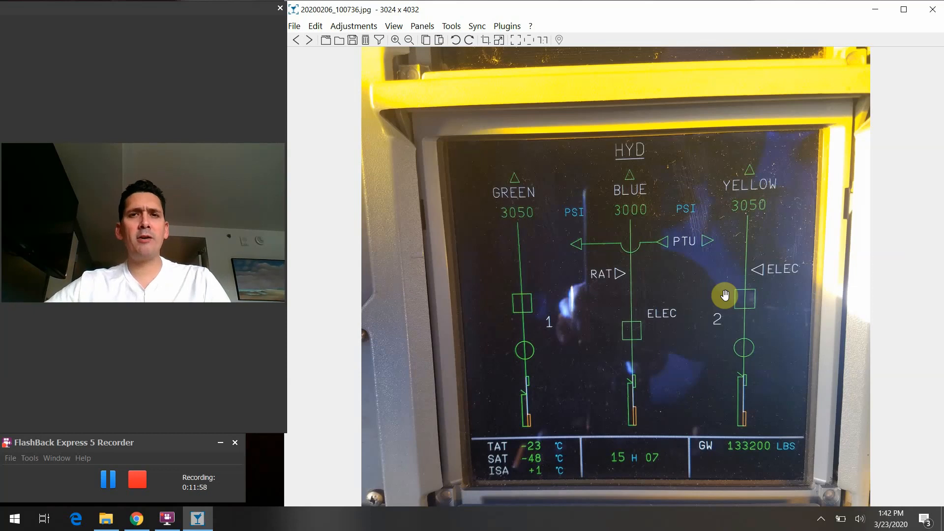
pyautogui.moveTo(370, 356)
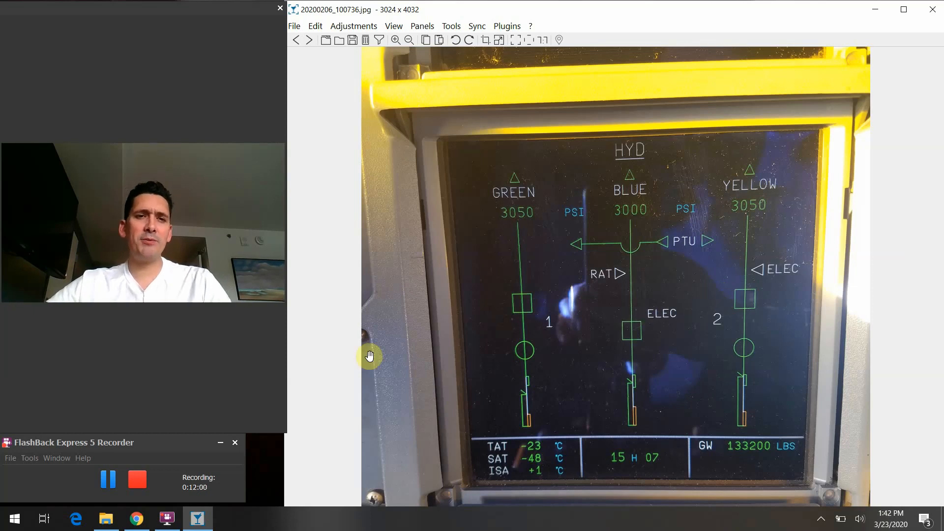